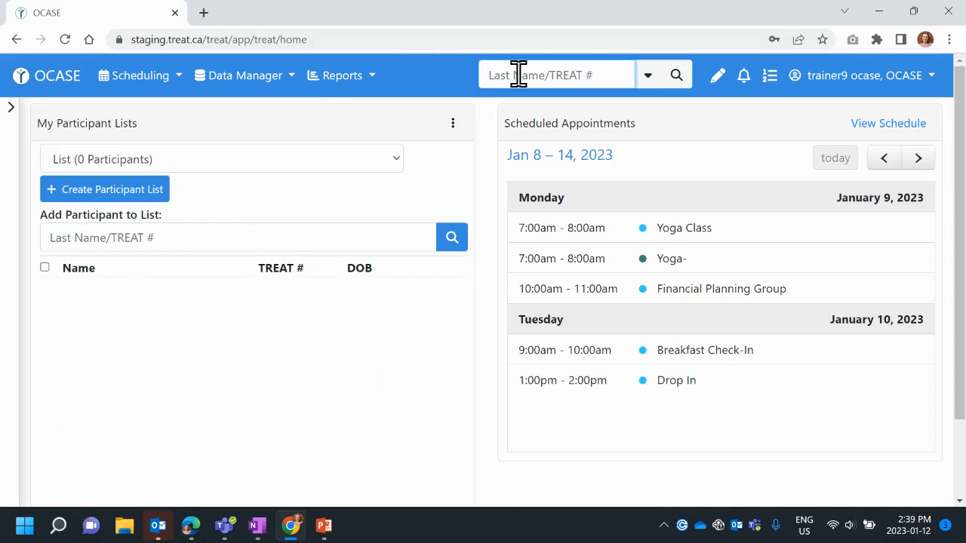
left_click(675, 75)
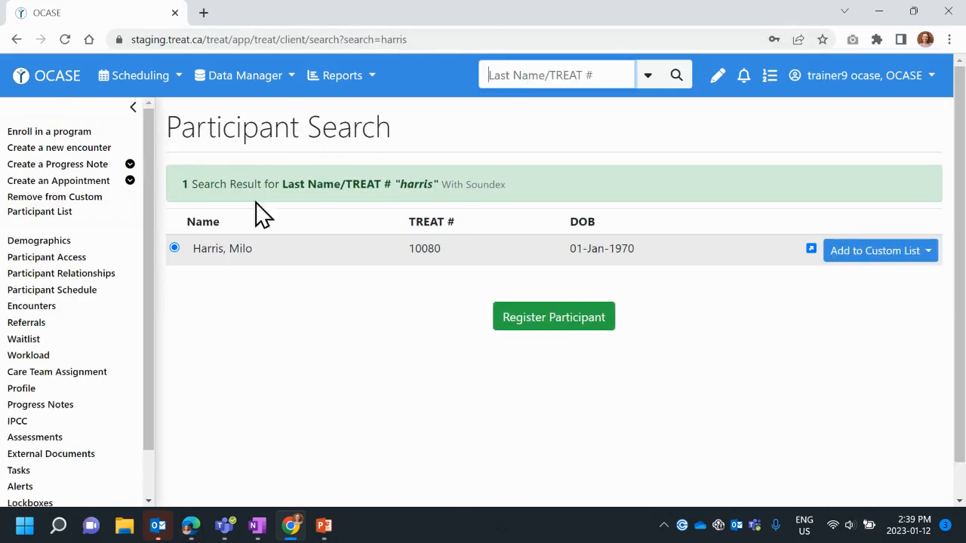
mouse_move(23, 338)
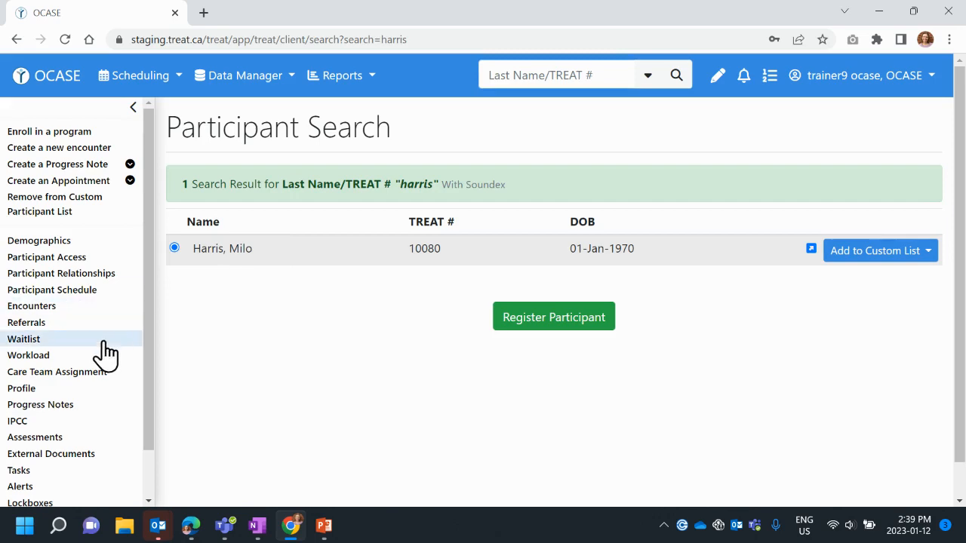
mouse_move(88, 437)
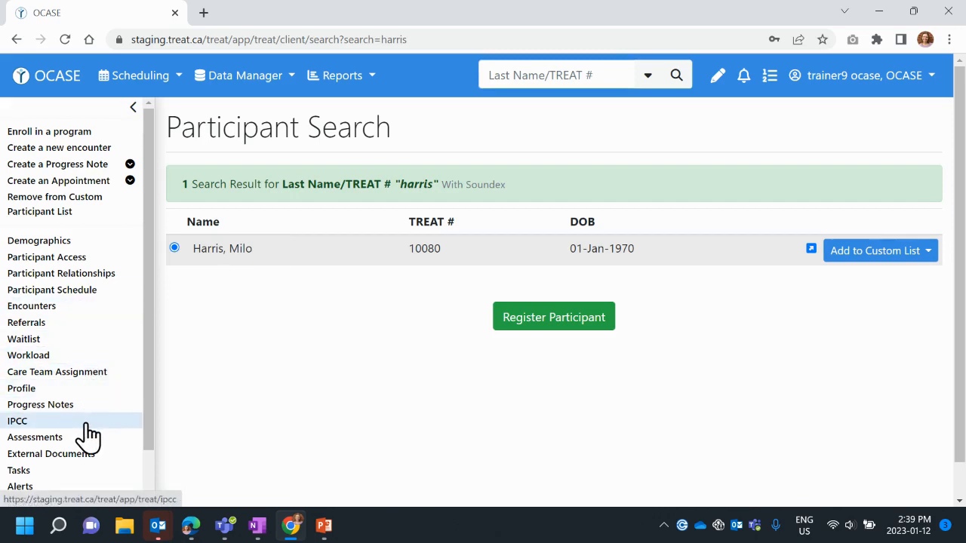
left_click(17, 421)
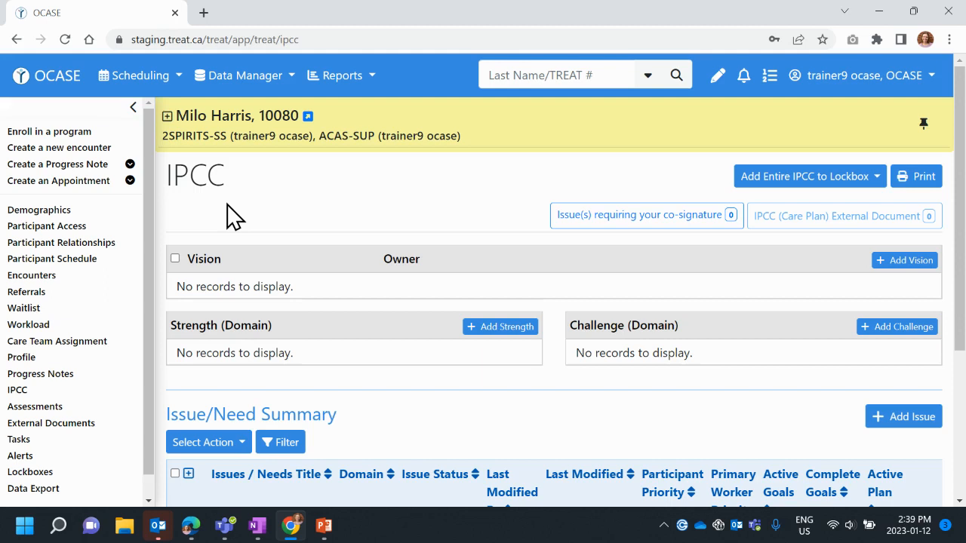
mouse_move(294, 222)
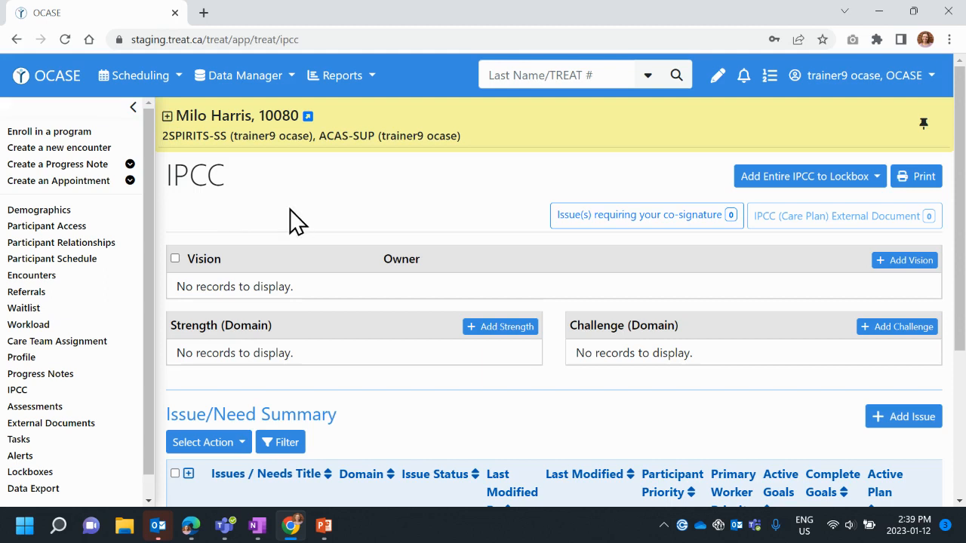
mouse_move(234, 185)
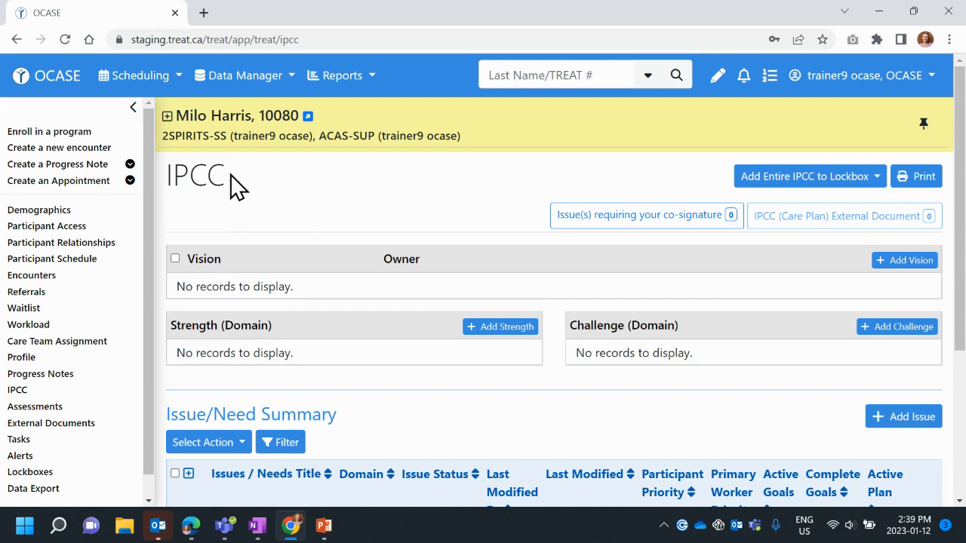
scroll("down", 3)
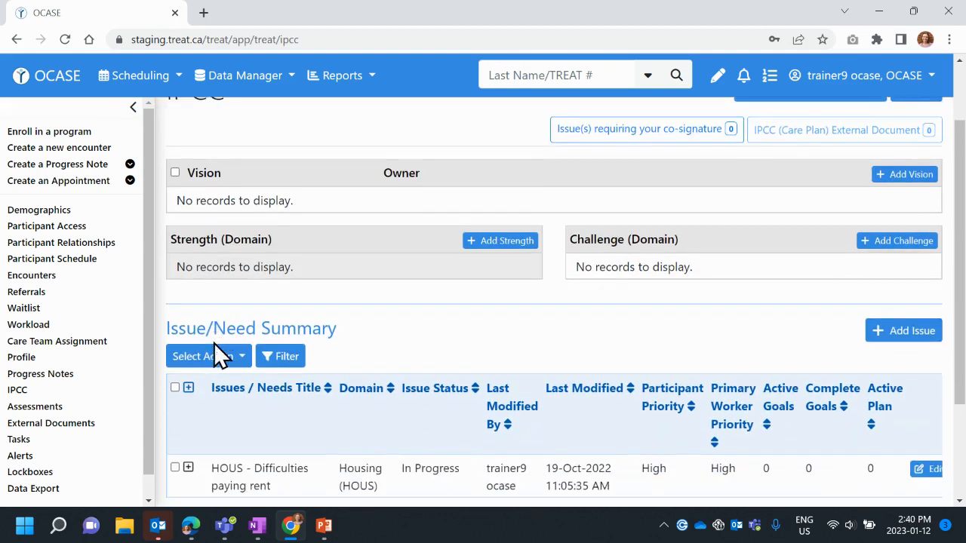
scroll("down", 3)
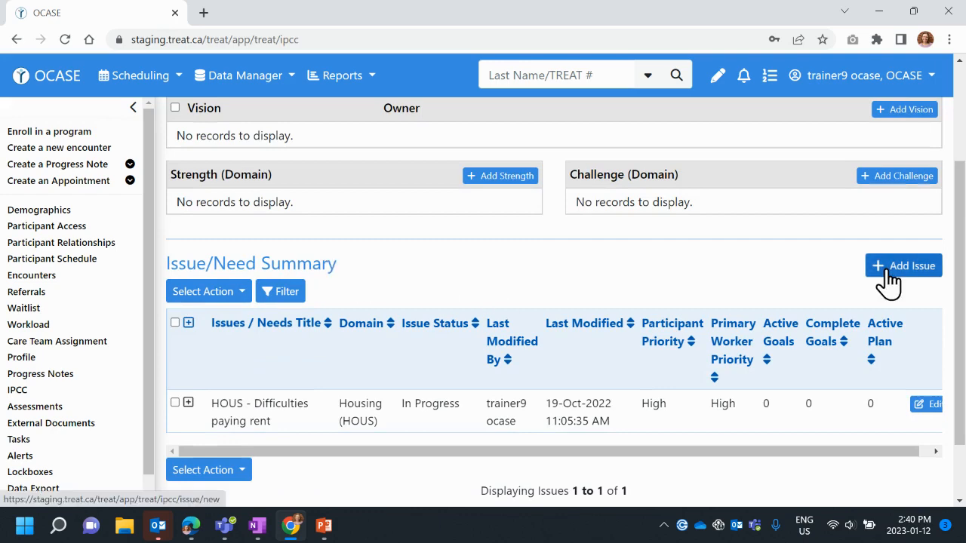
Add an issue and pick the 'HIV - Connection to HIV care' title from the 'hiv' suggestions
left_click(903, 265)
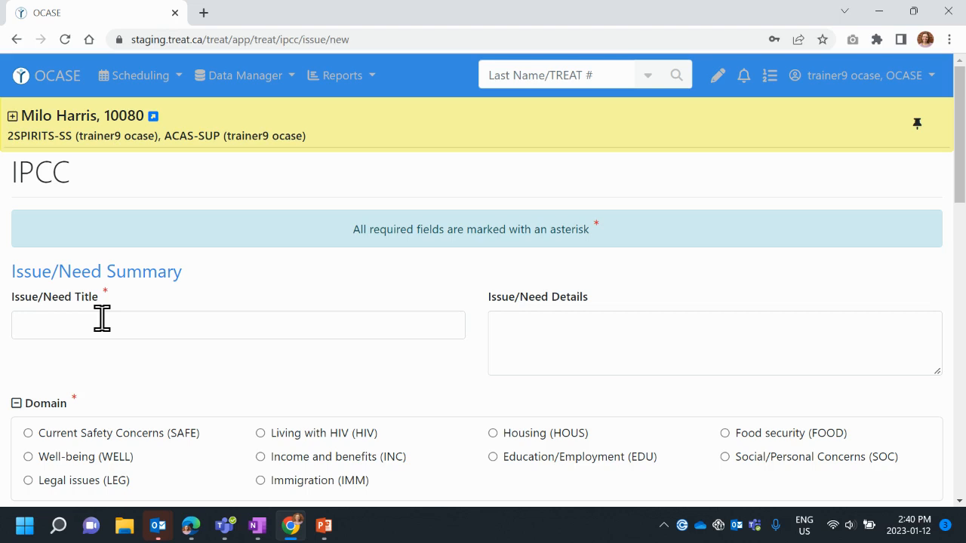
type("hi")
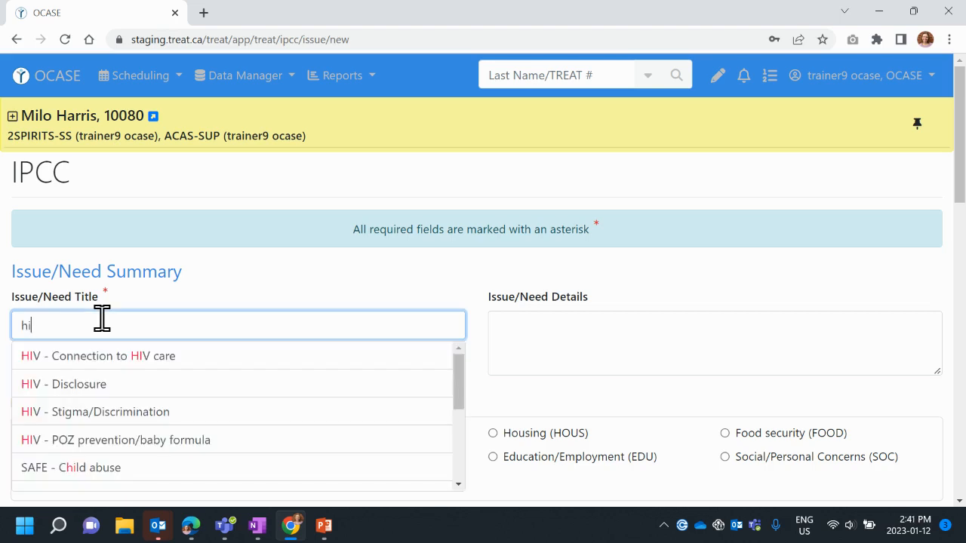
type("v")
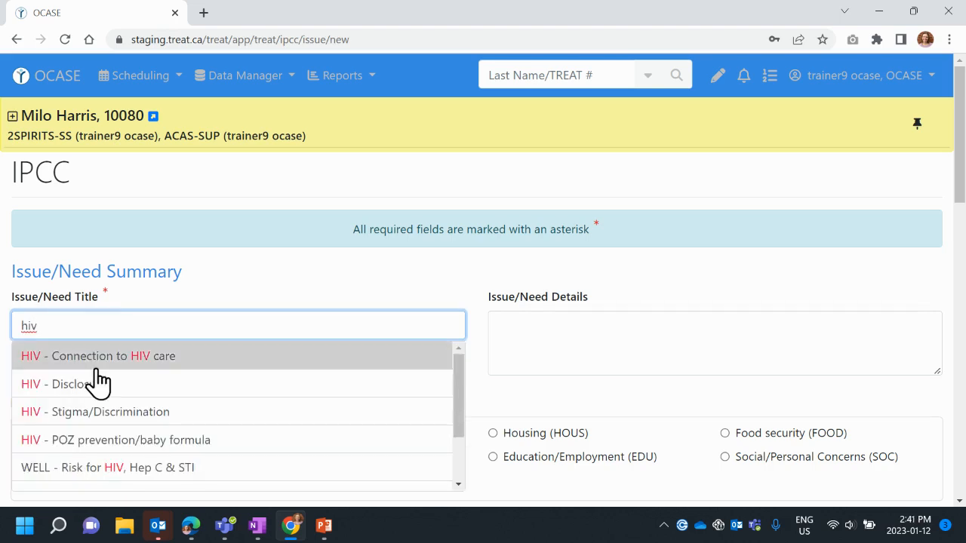
mouse_move(132, 369)
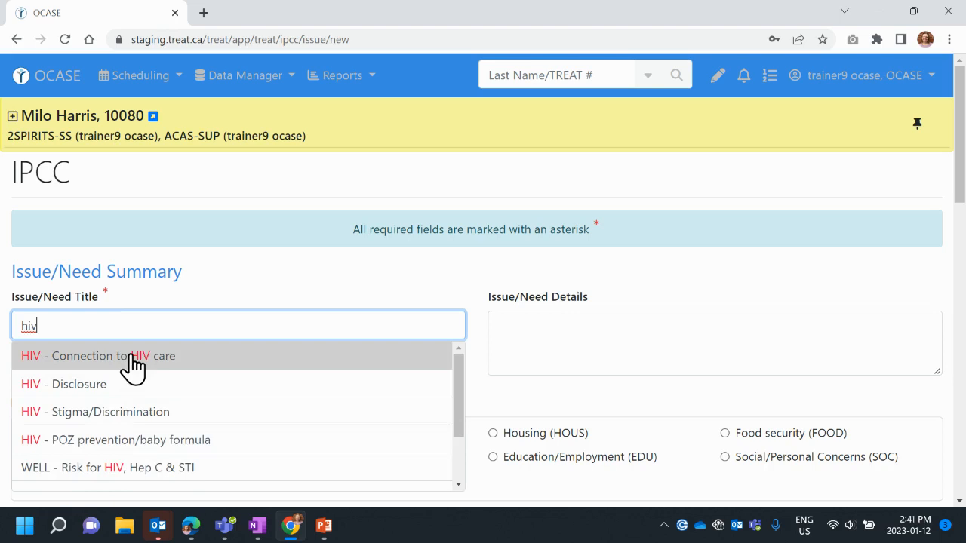
scroll("down", 3)
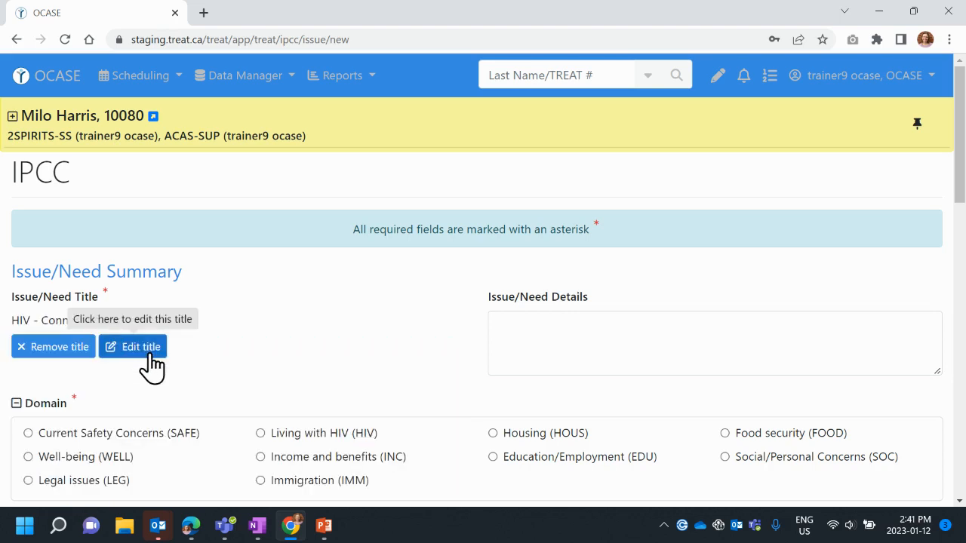
Enter 'Details go here' as the issue details and scroll to the Domain options
left_click(713, 343)
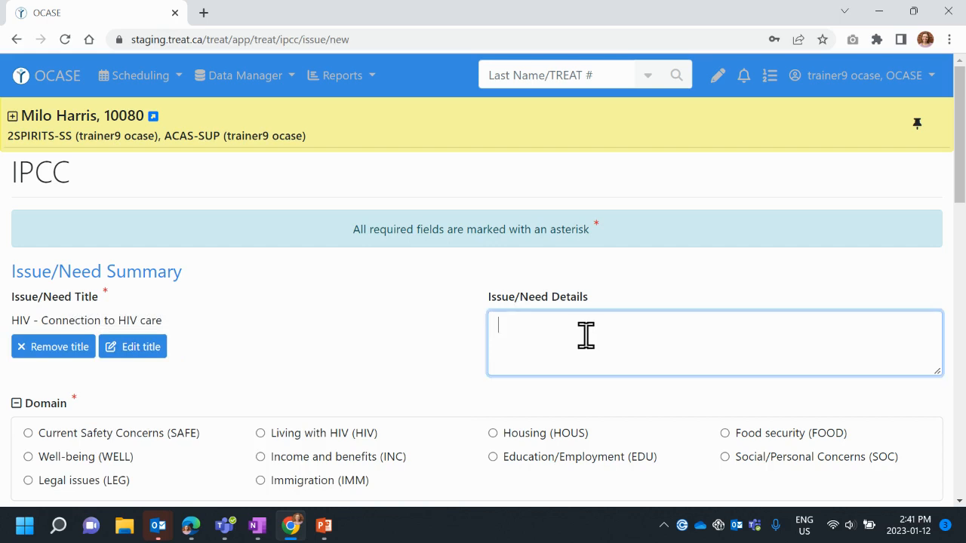
type("De")
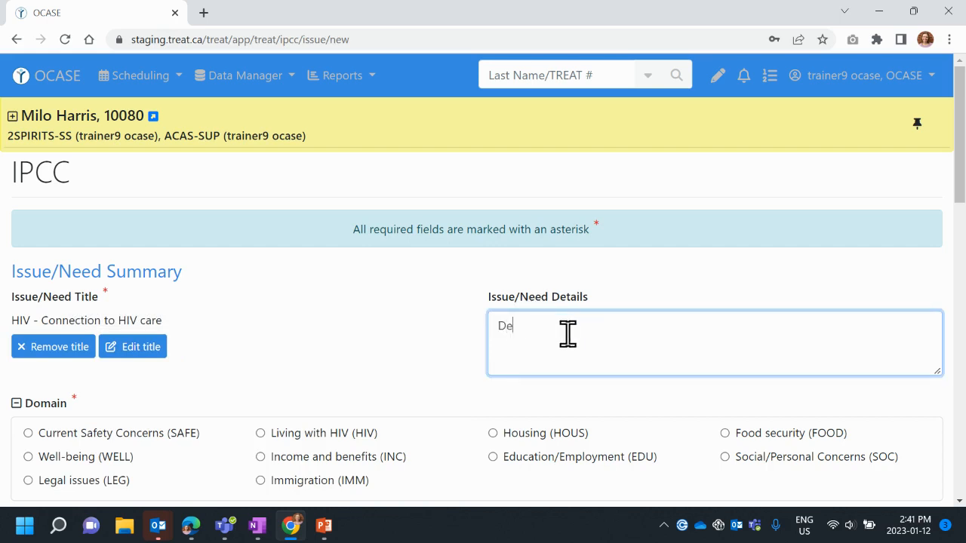
type("Details go here")
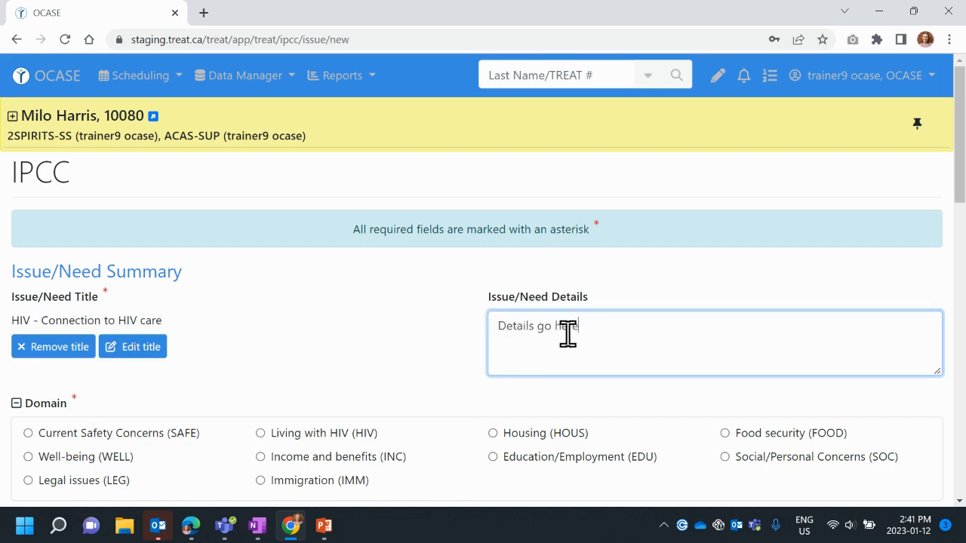
mouse_move(584, 330)
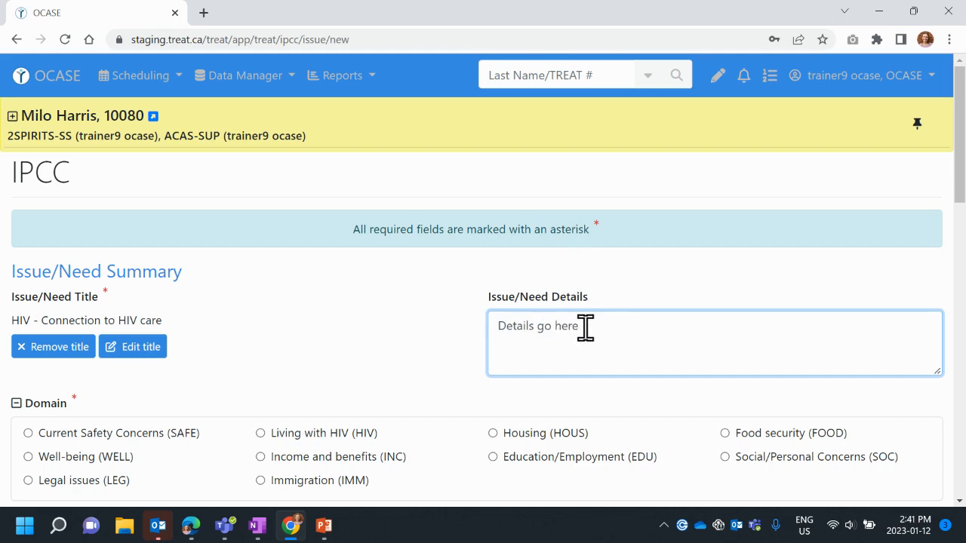
scroll("down", 3)
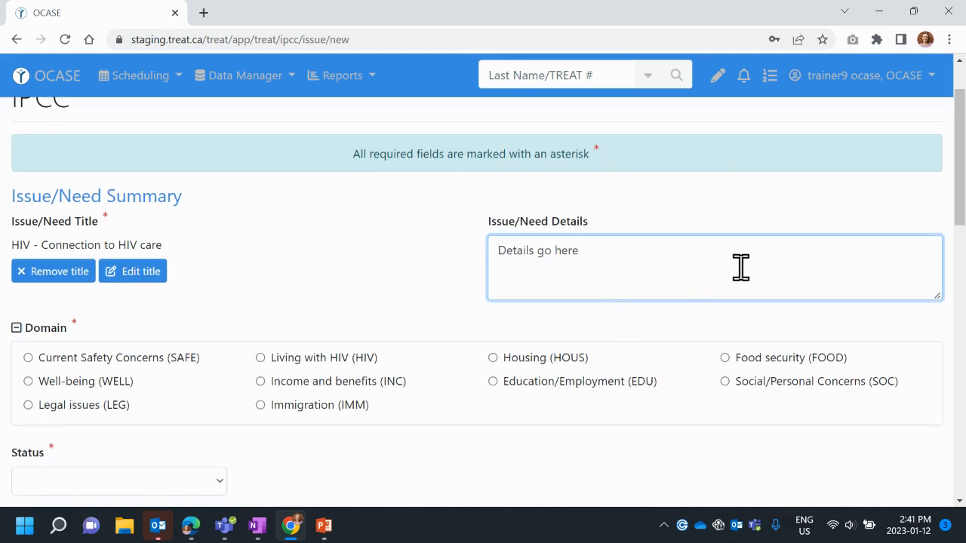
mouse_move(65, 356)
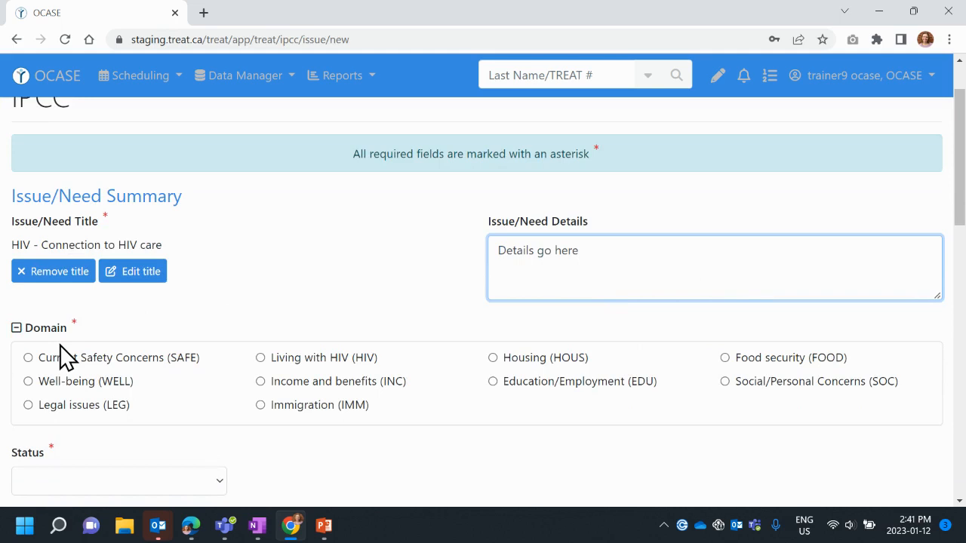
double_click(20, 244)
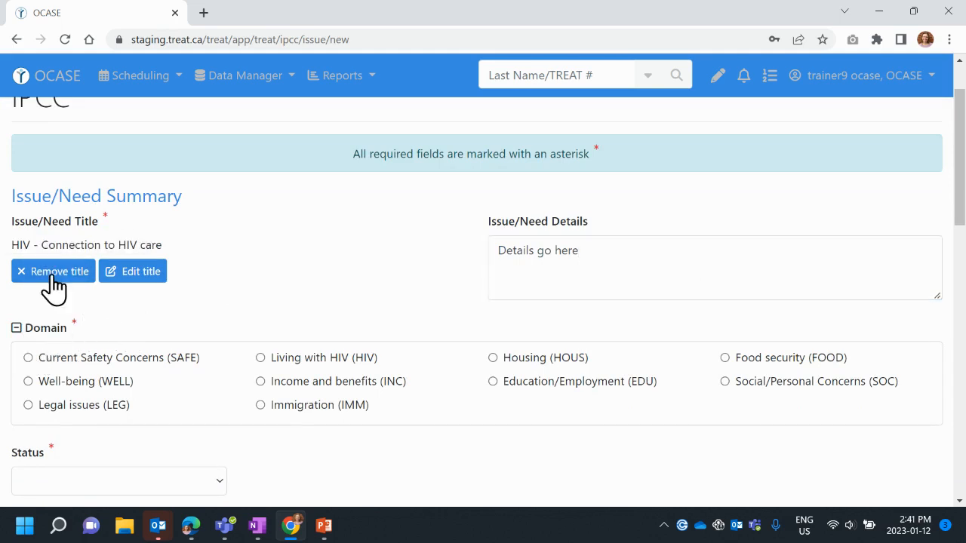
mouse_move(57, 238)
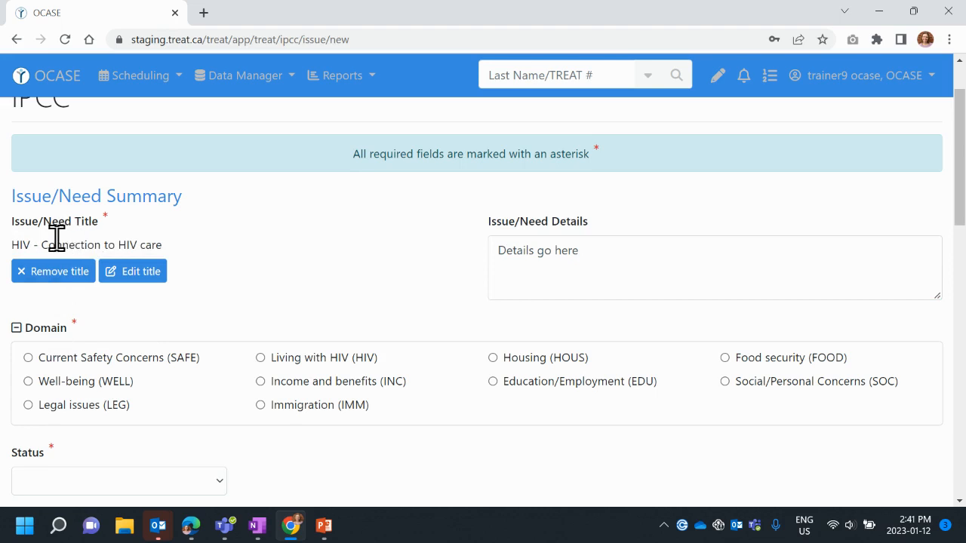
mouse_move(290, 370)
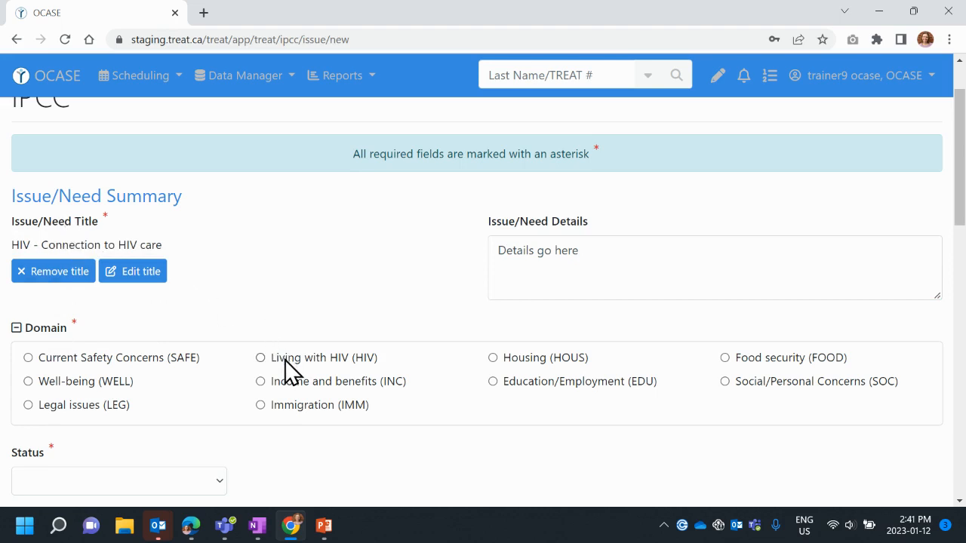
mouse_move(265, 370)
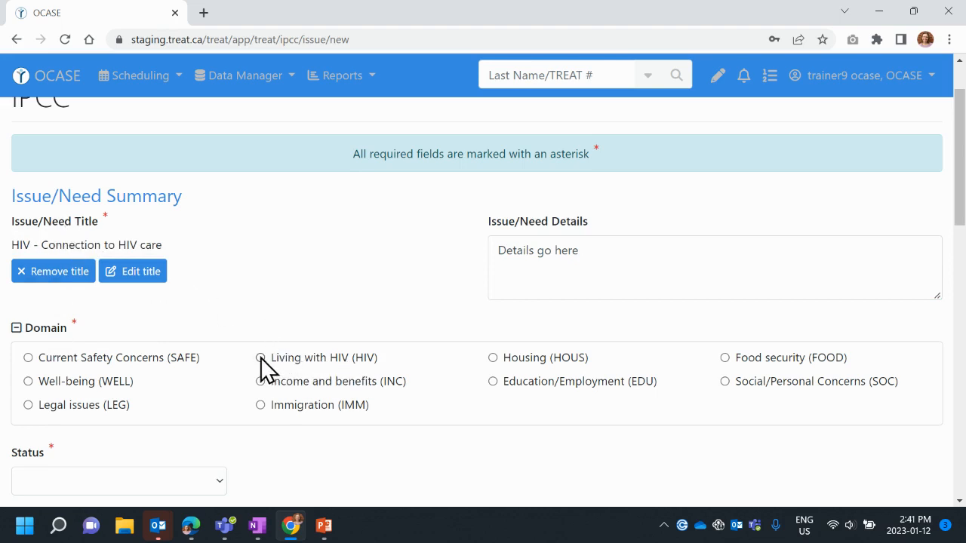
Set status to In Progress and participant and primary worker priorities to High
left_click(260, 358)
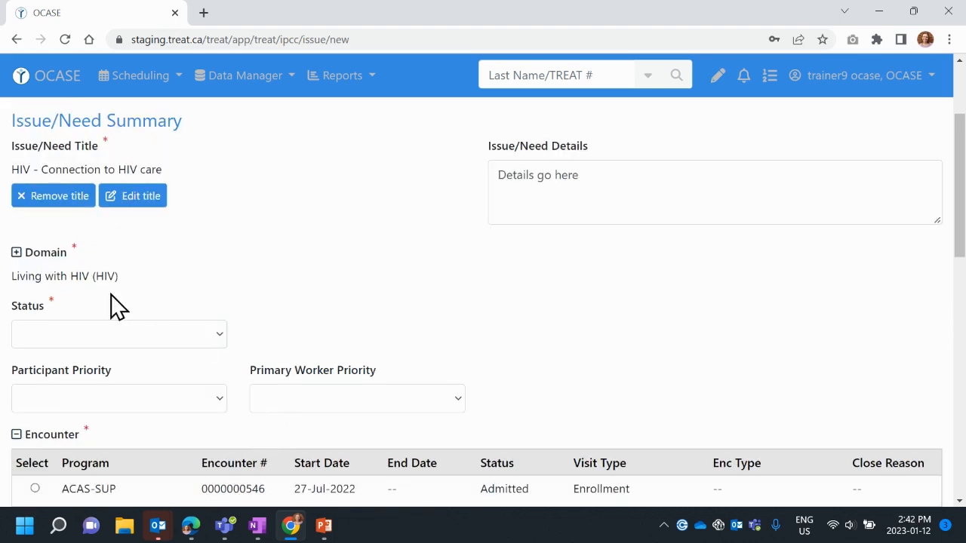
mouse_move(83, 339)
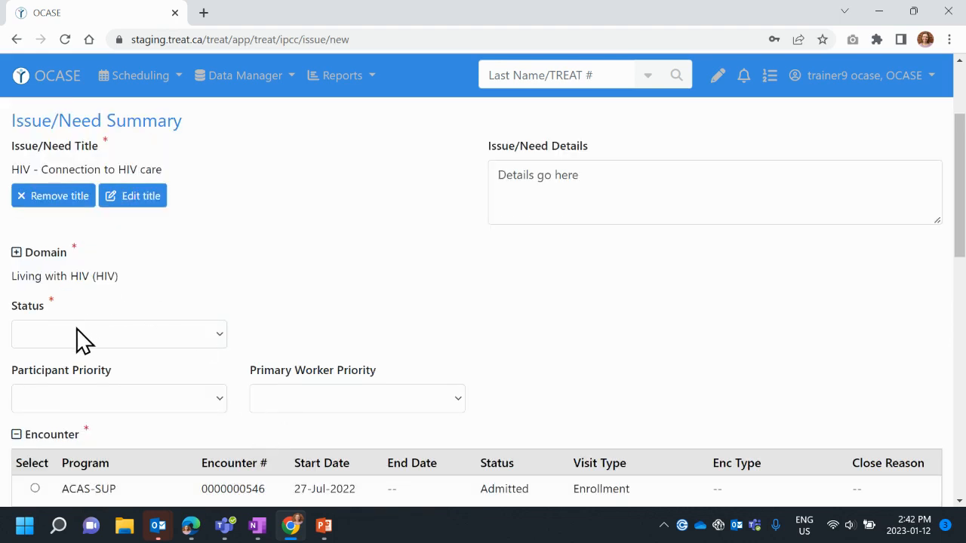
left_click(118, 334)
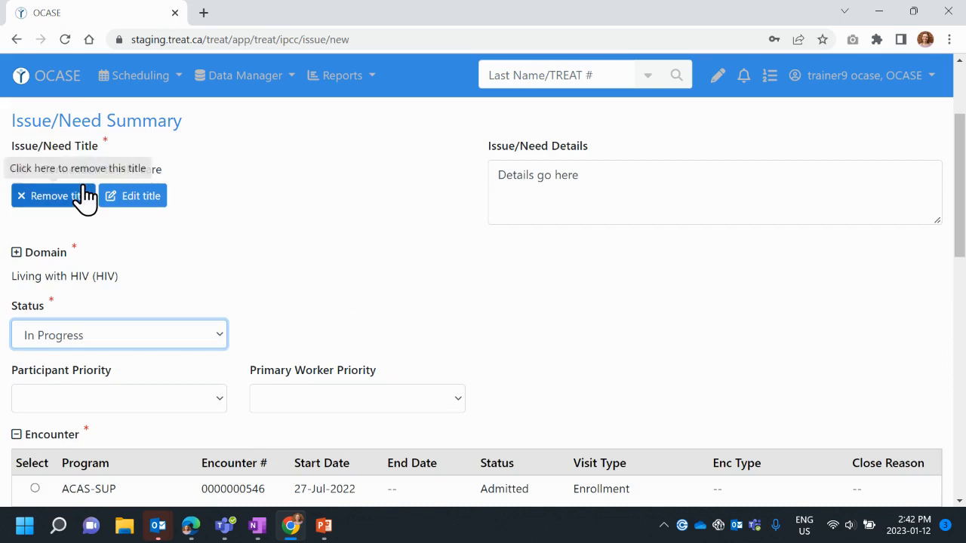
scroll("down", 3)
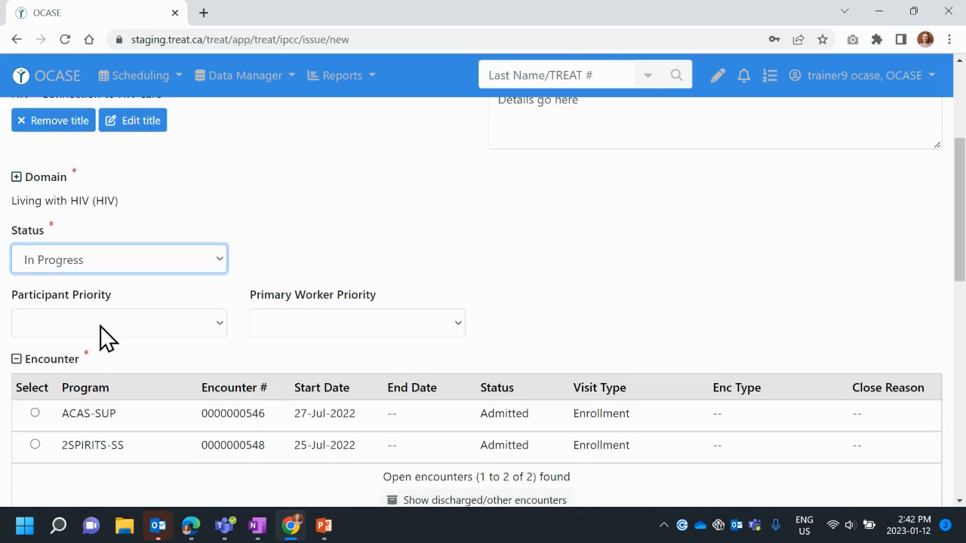
left_click(118, 322)
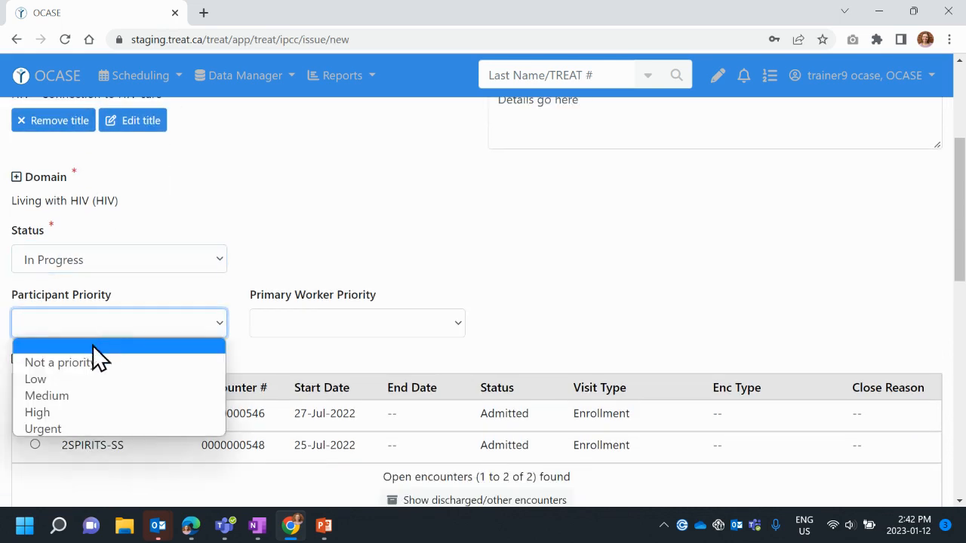
left_click(37, 412)
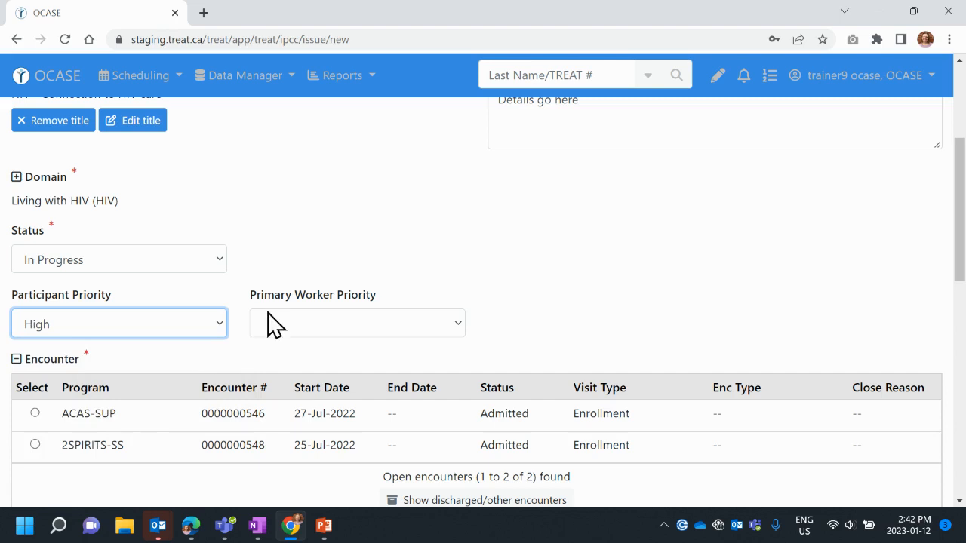
left_click(357, 323)
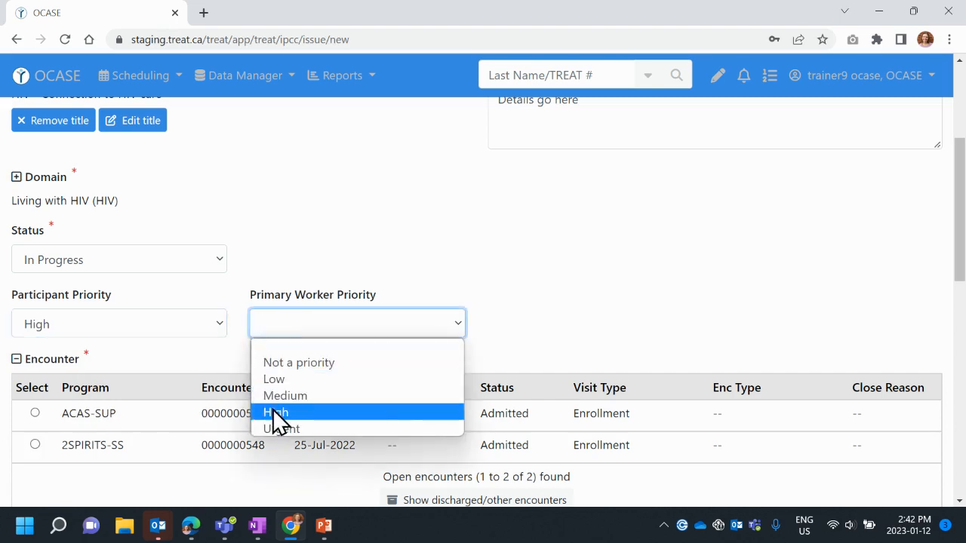
left_click(276, 412)
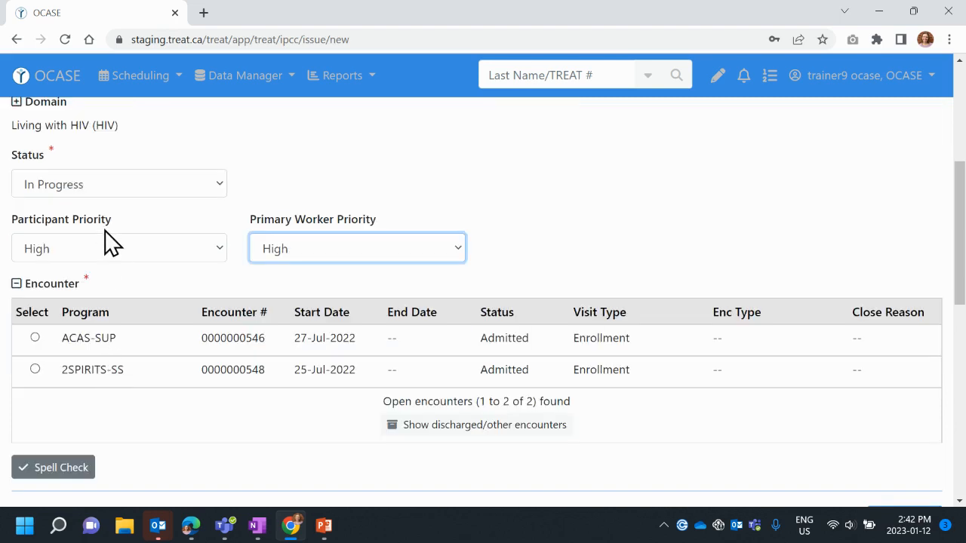
mouse_move(127, 289)
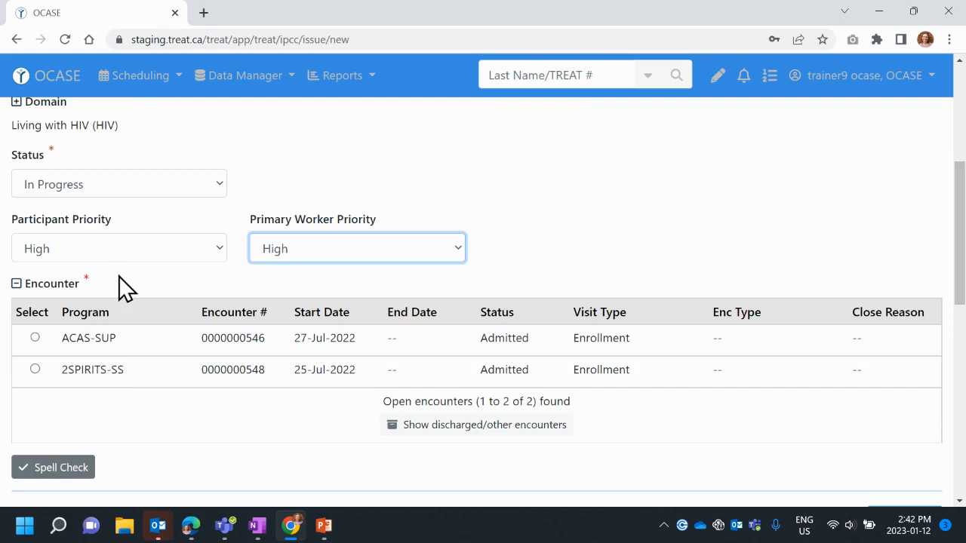
mouse_move(113, 381)
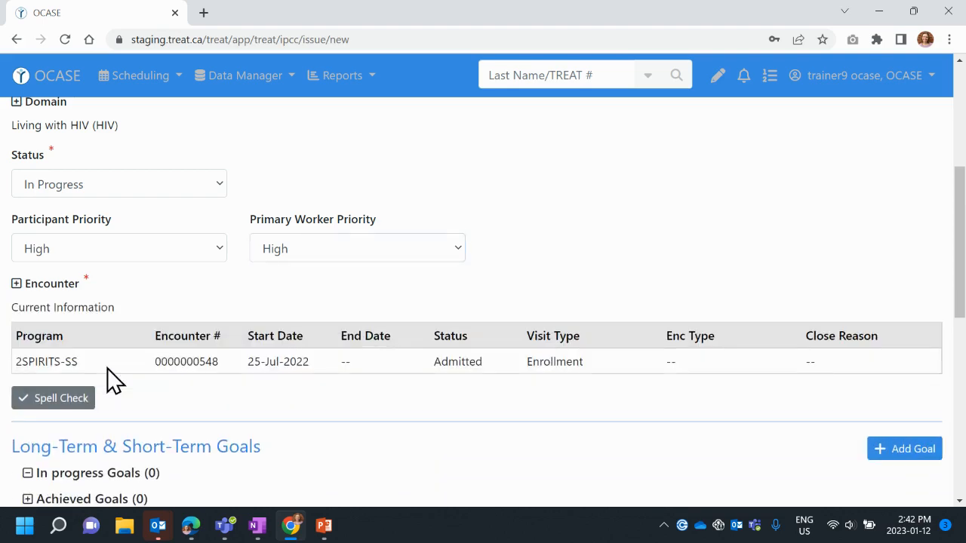
Save the HIV issue linked to the 2SPIRITS-SS encounter and confirm the save
scroll("down", 3)
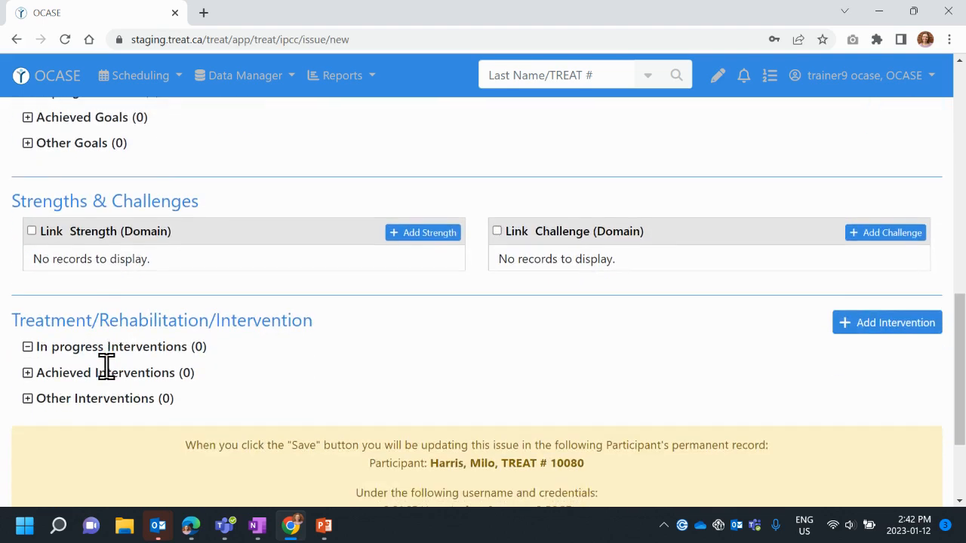
scroll("down", 3)
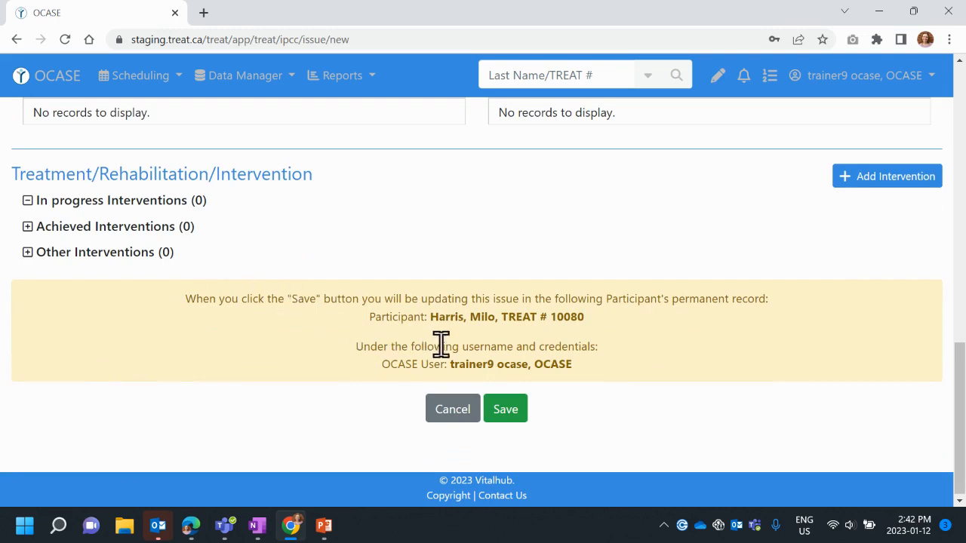
left_click(505, 409)
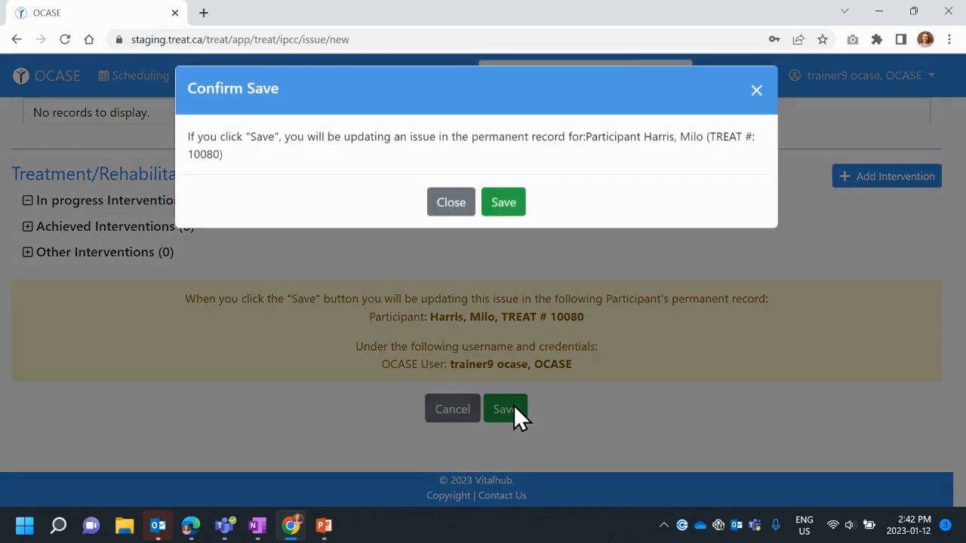
left_click(504, 409)
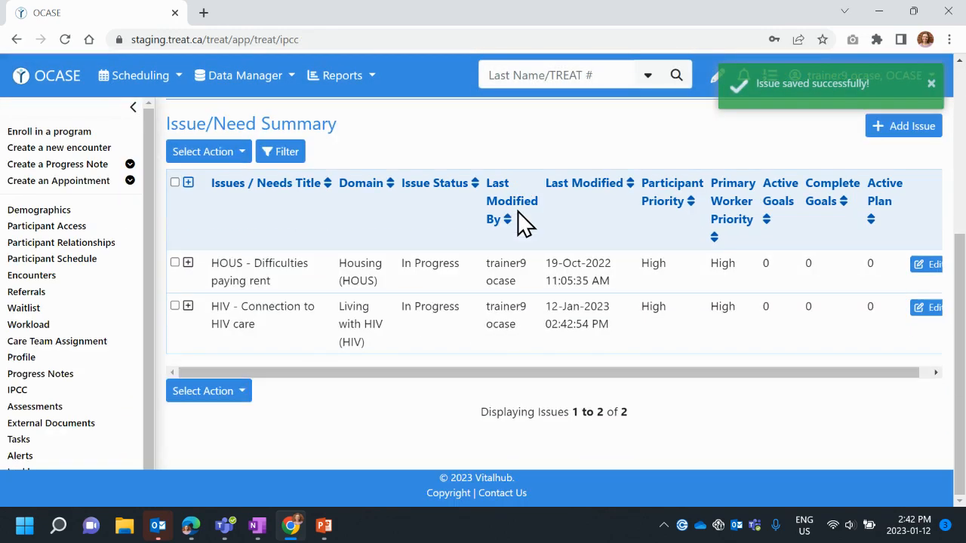
mouse_move(232, 324)
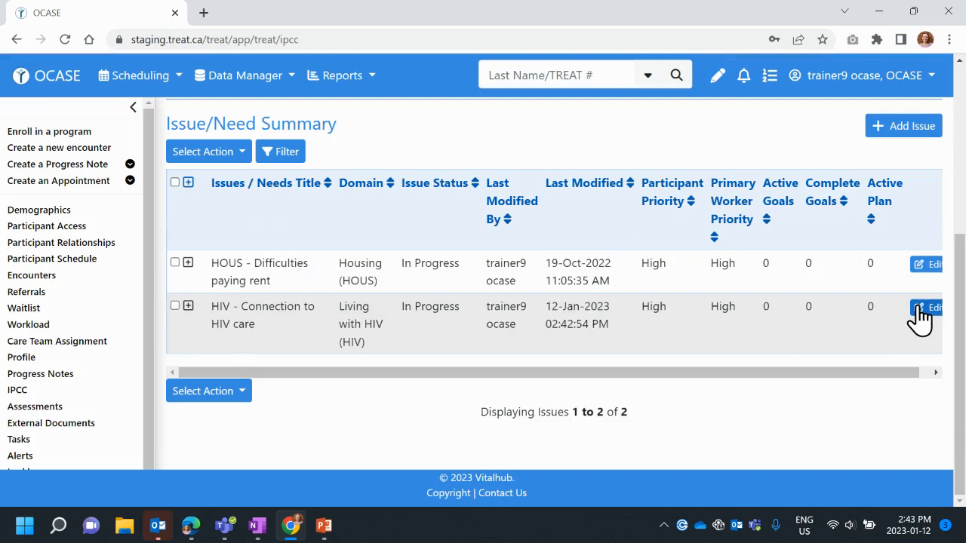
Edit the HIV issue to add 'Client has appointment', lower priorities to Low, and save
left_click(930, 307)
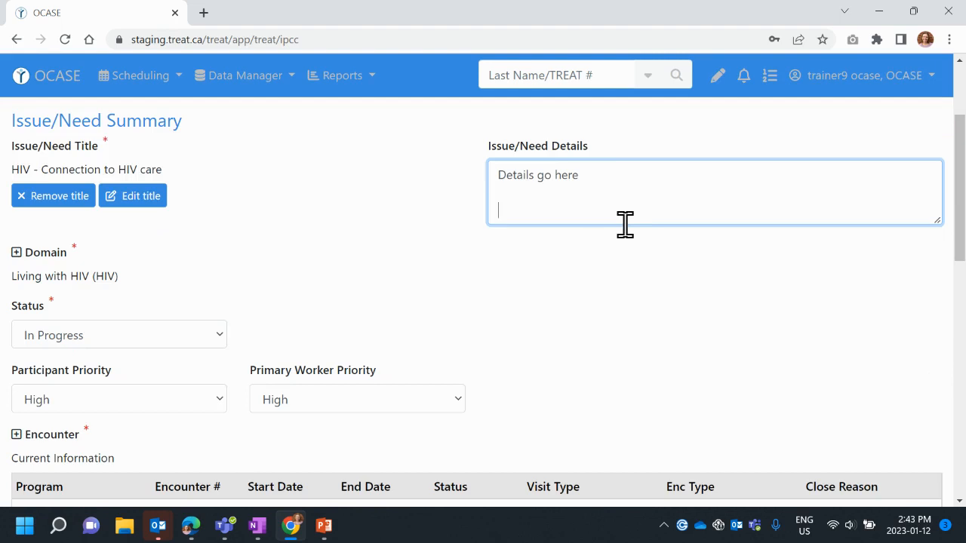
type("Client has appointm")
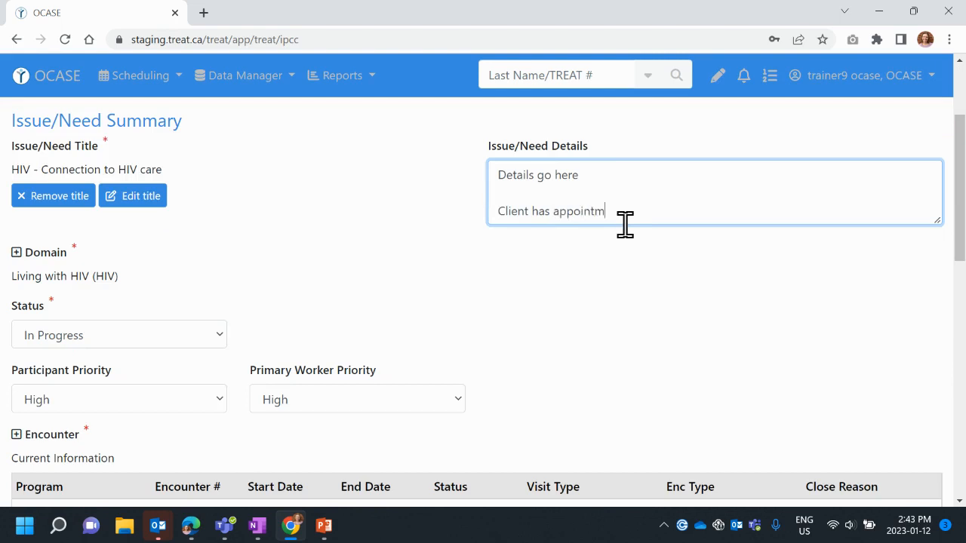
type("ent")
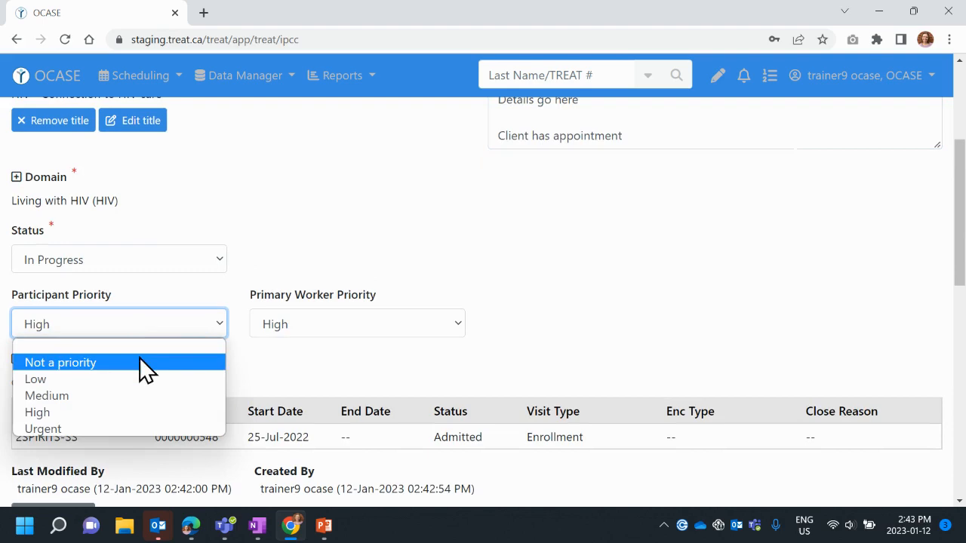
left_click(36, 379)
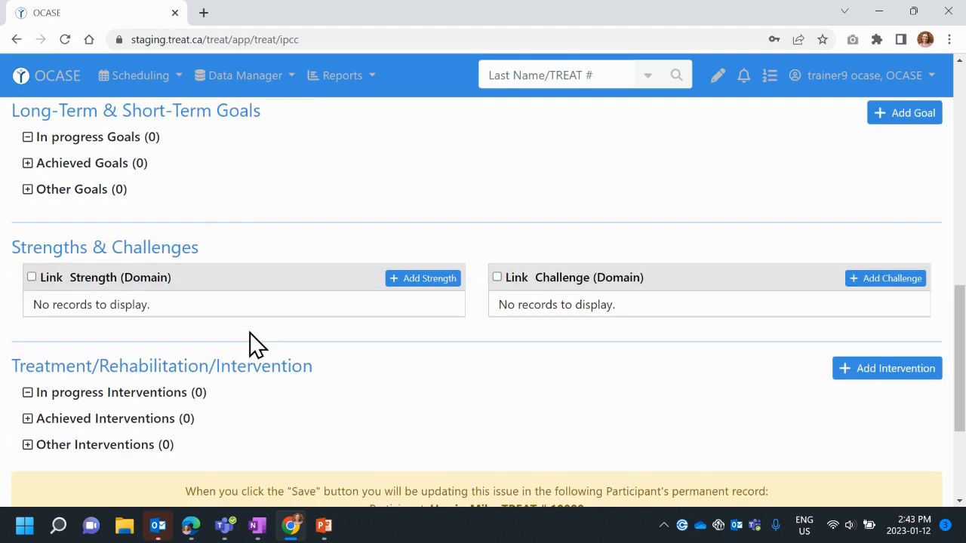
left_click(505, 406)
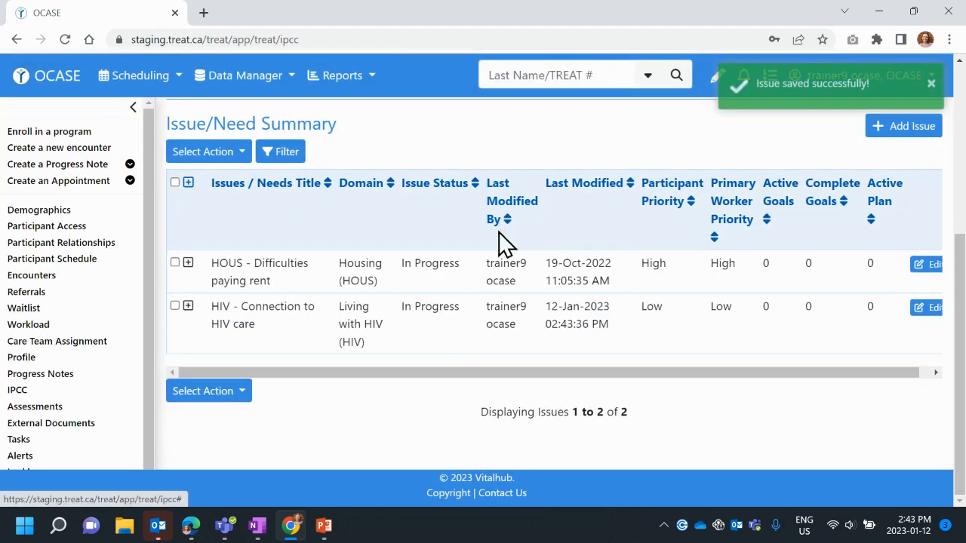
View the HIV issue's audit history, expand and collapse version 1, then go back
left_click(188, 305)
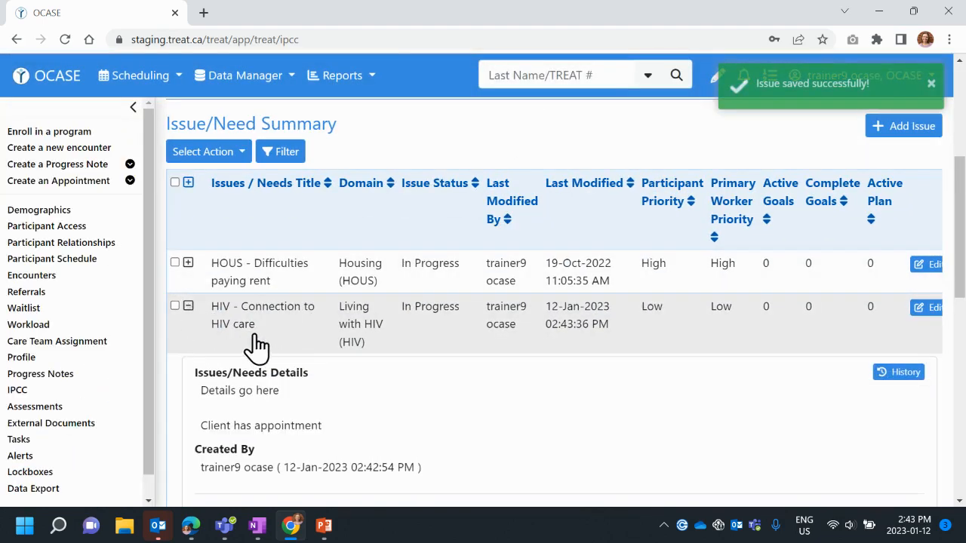
scroll("down", 3)
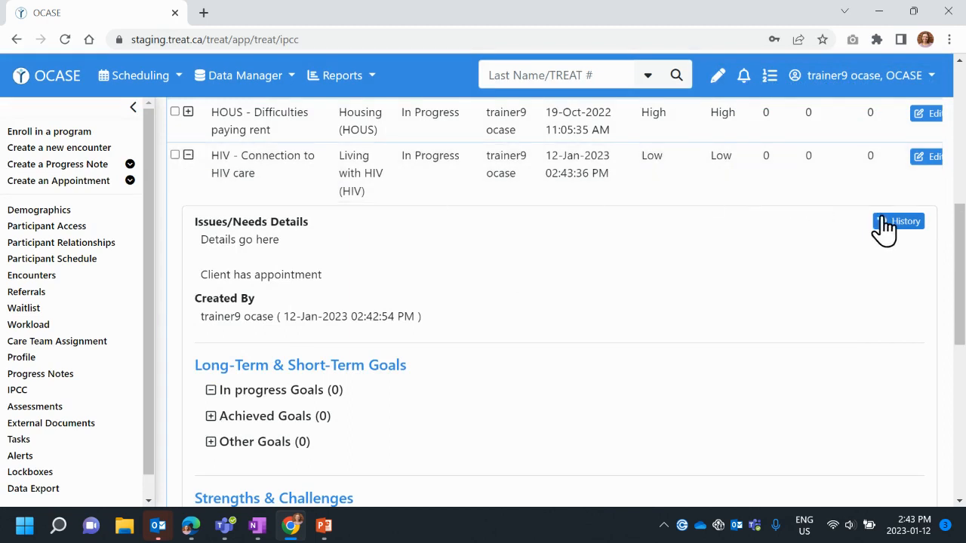
left_click(897, 221)
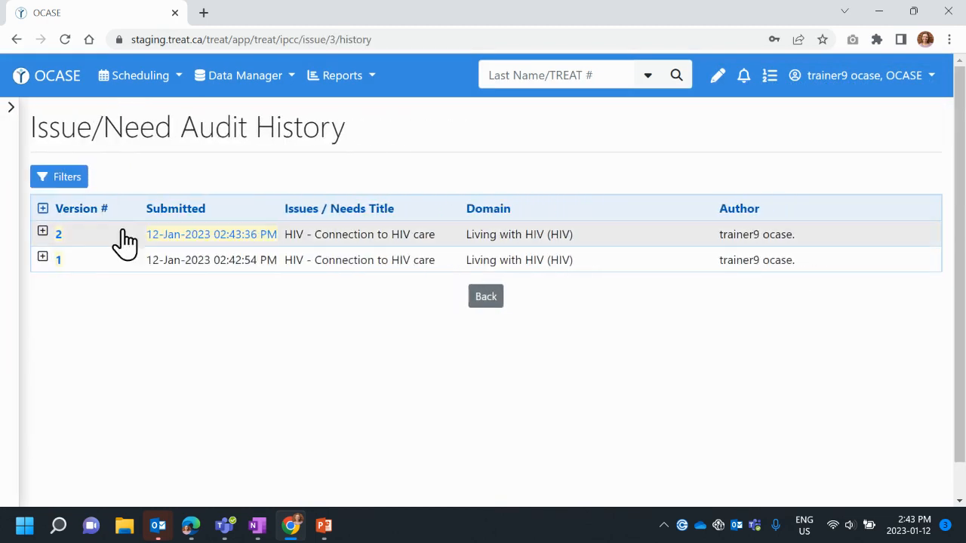
left_click(43, 259)
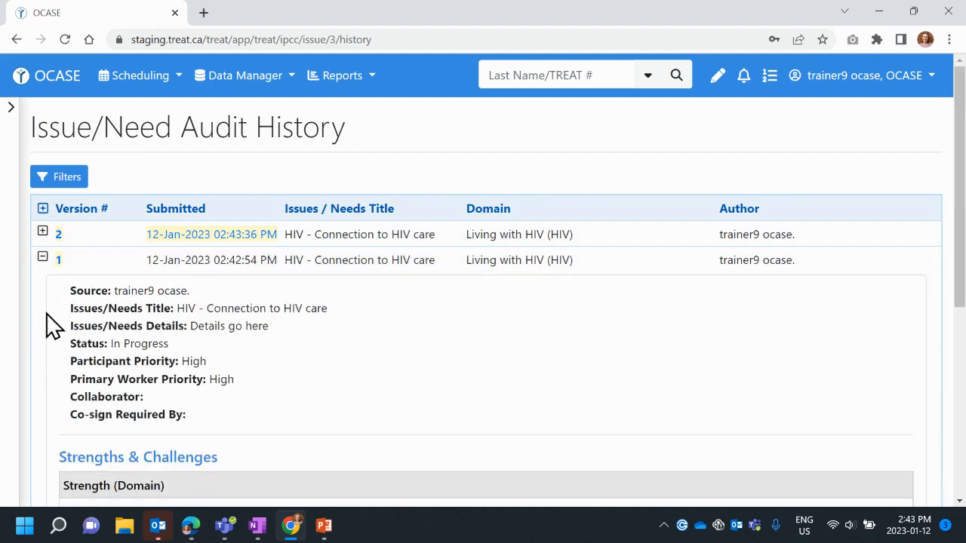
left_click(42, 260)
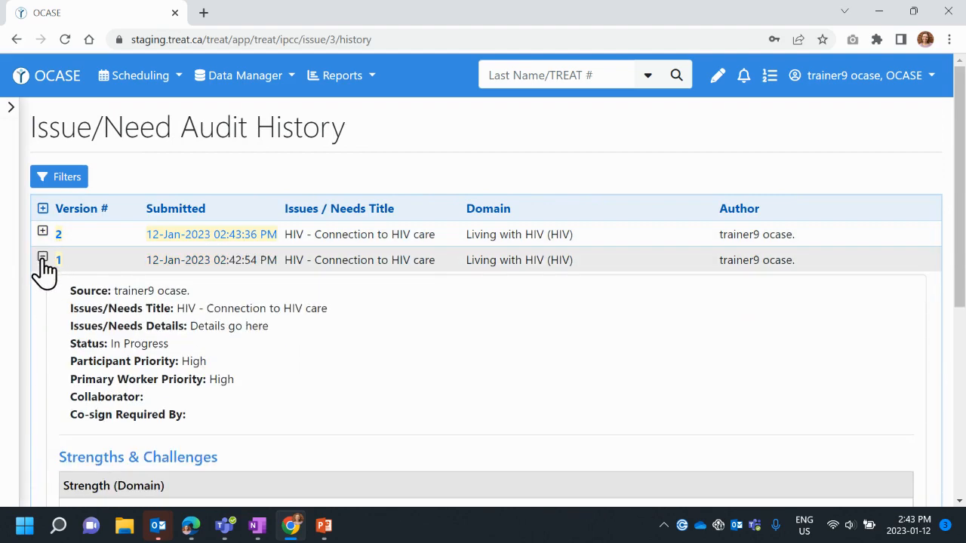
left_click(43, 256)
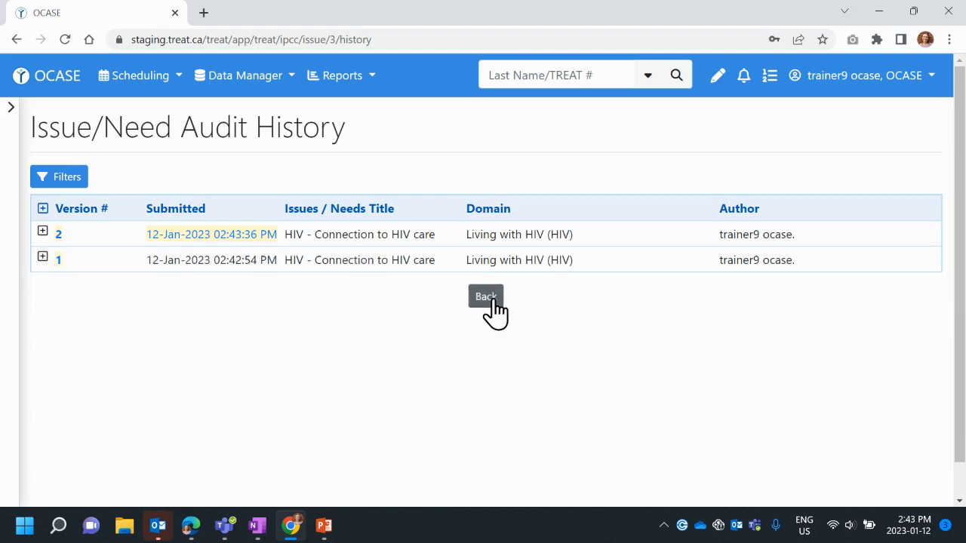
left_click(485, 295)
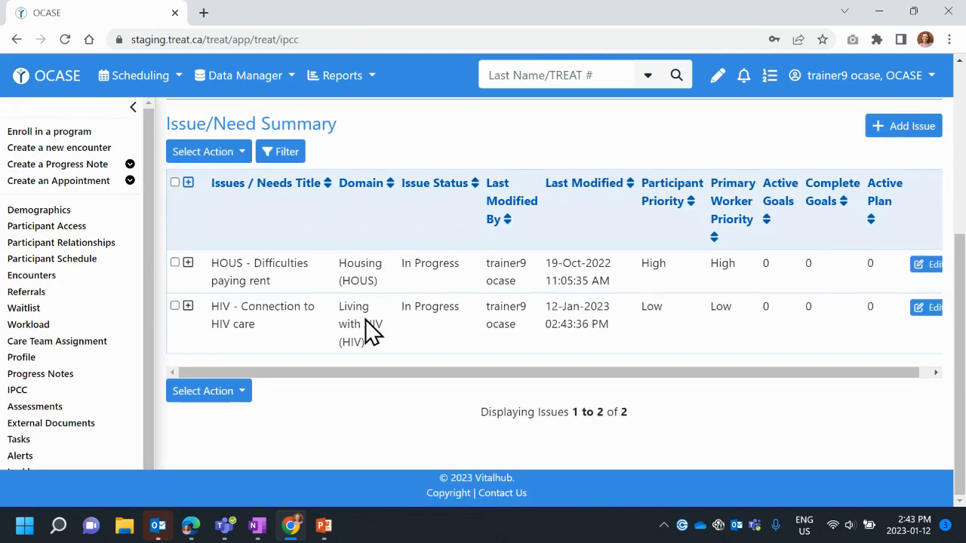
mouse_move(528, 321)
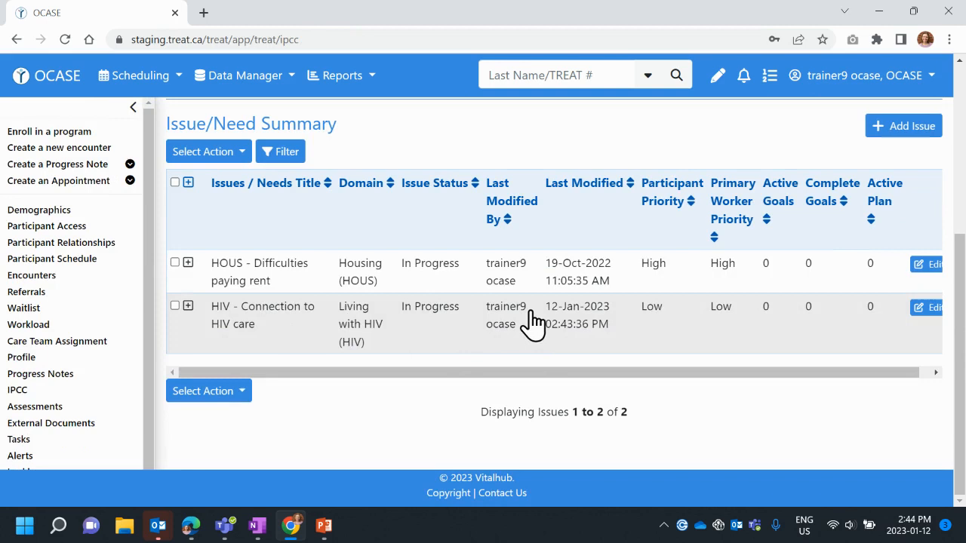
mouse_move(765, 340)
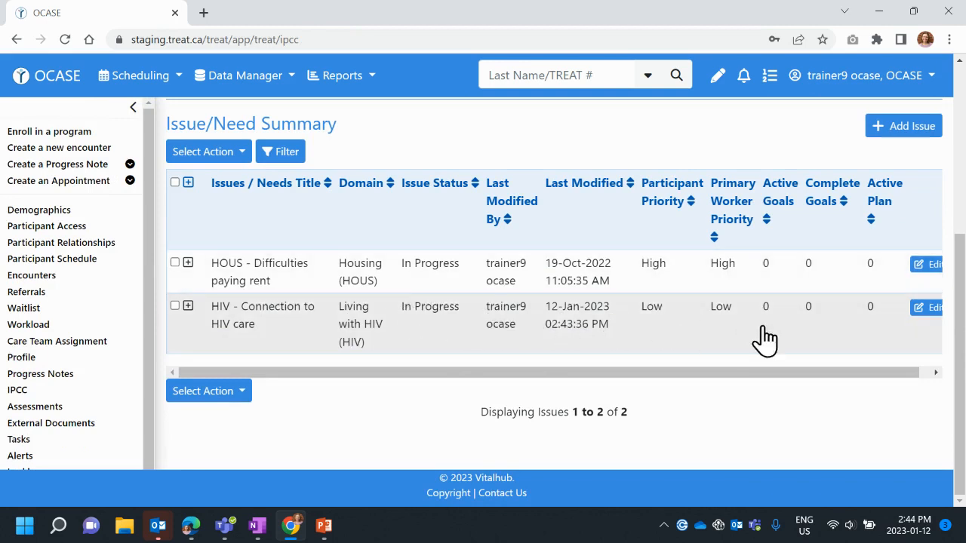
Edit the HIV issue to status Complete with both priorities Not a priority, and save
left_click(928, 306)
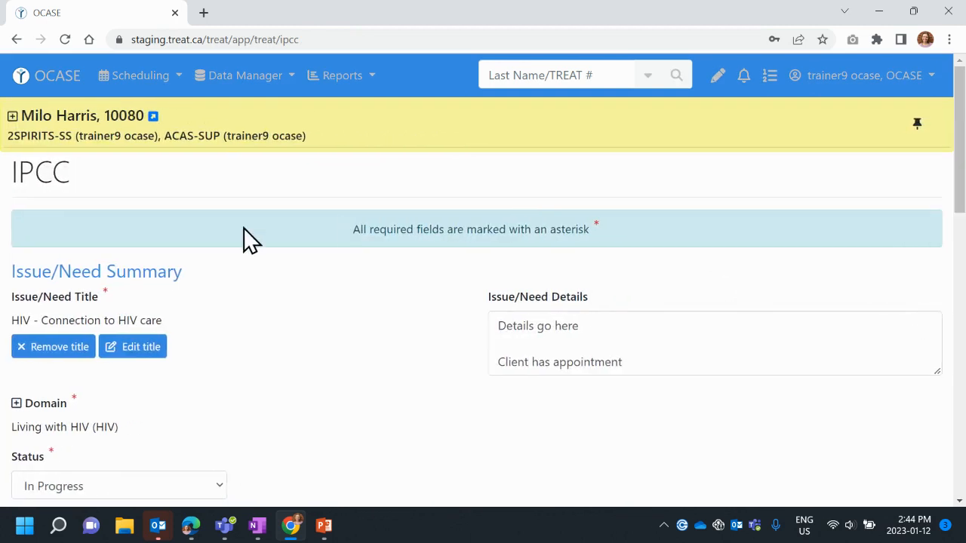
scroll("down", 3)
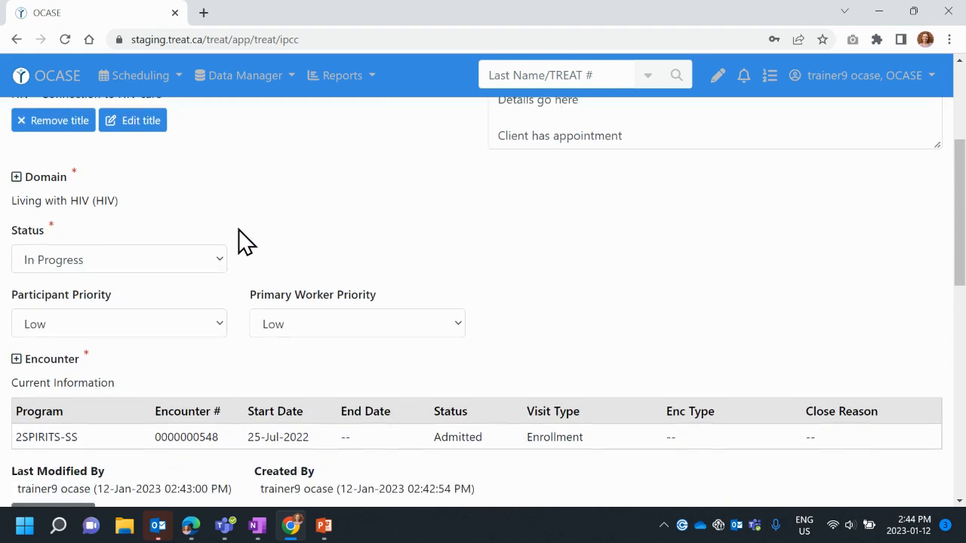
left_click(118, 258)
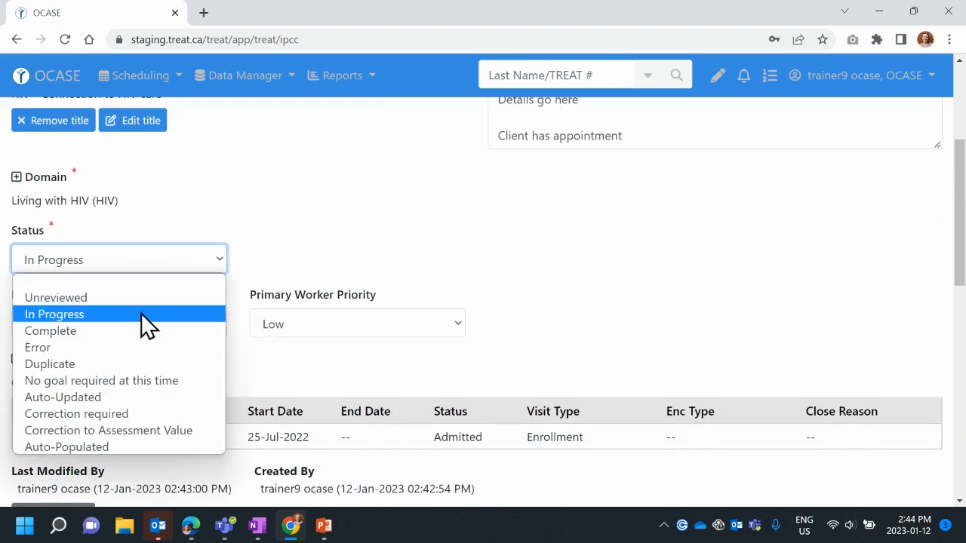
left_click(51, 330)
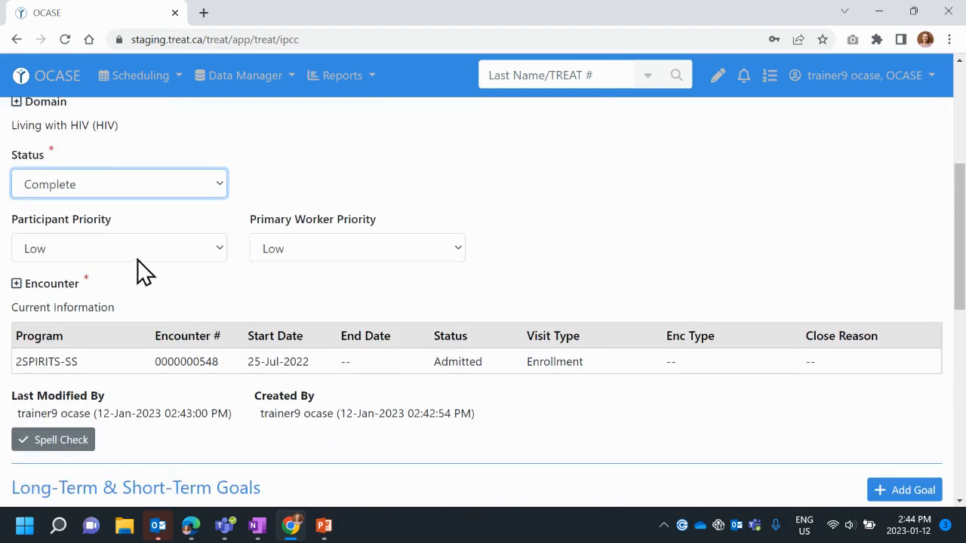
left_click(118, 249)
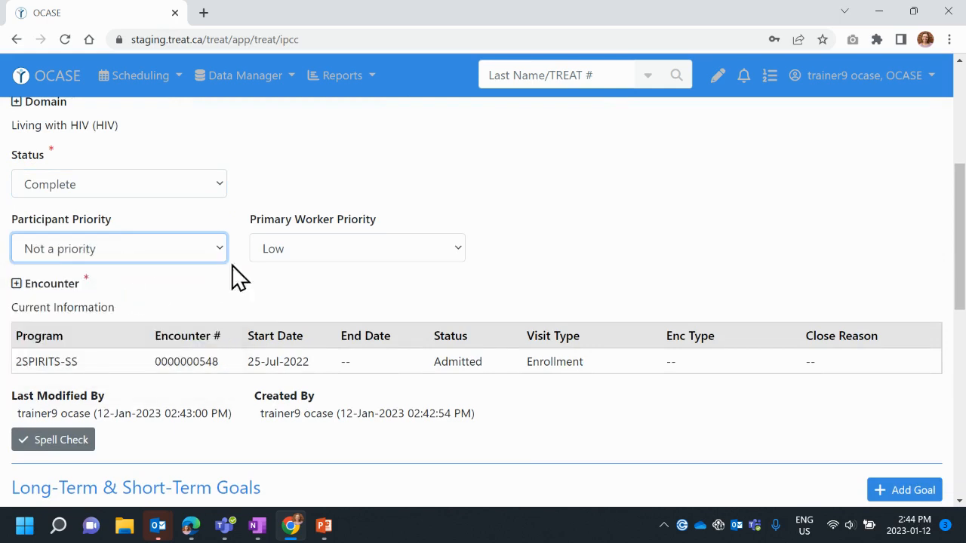
left_click(357, 248)
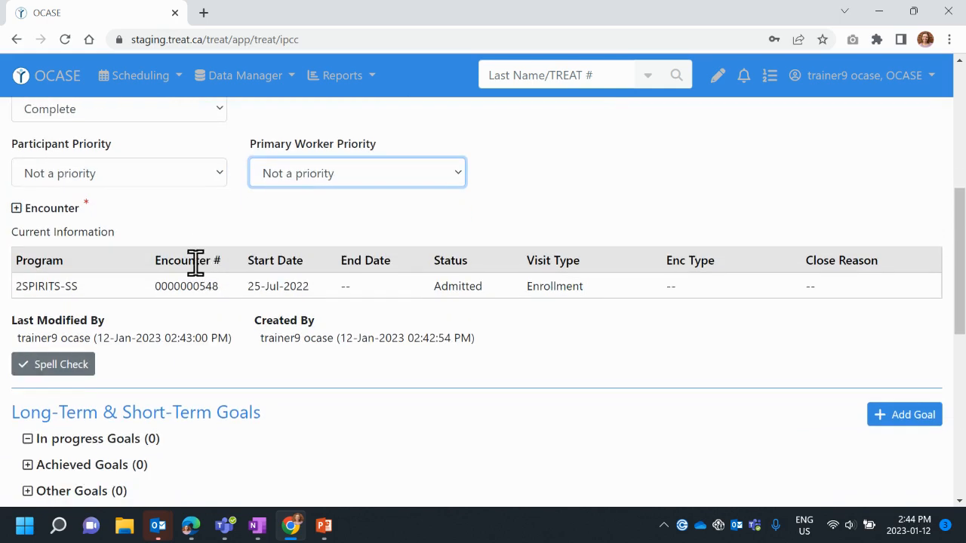
scroll("down", 3)
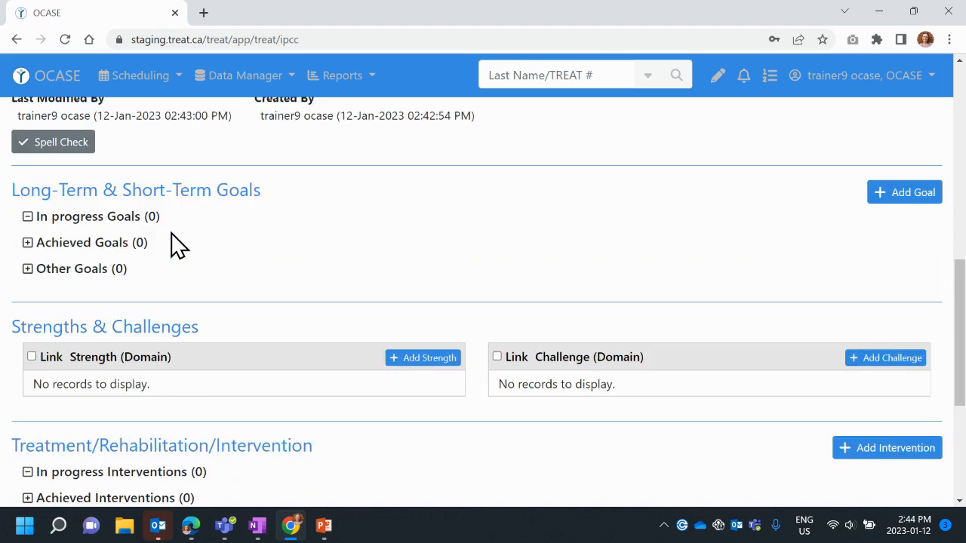
scroll("down", 3)
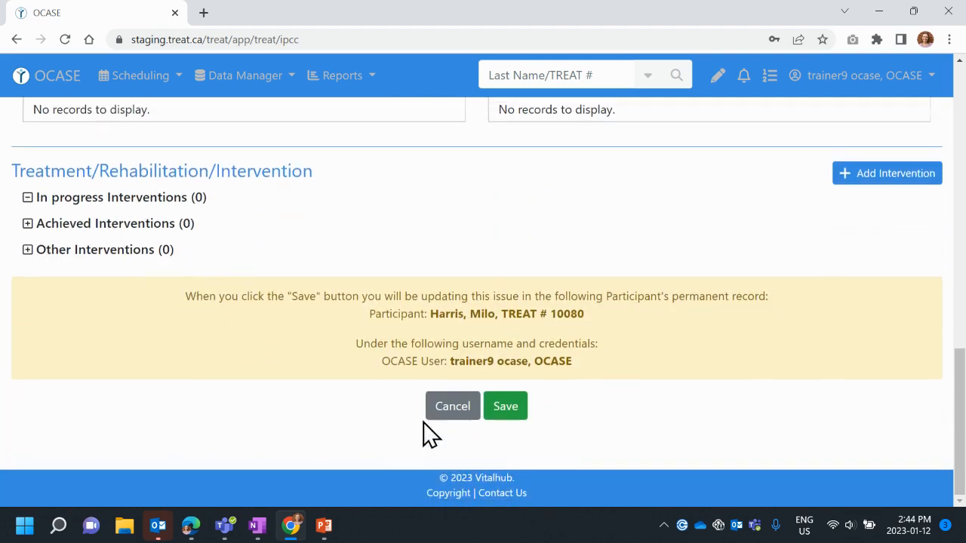
left_click(504, 406)
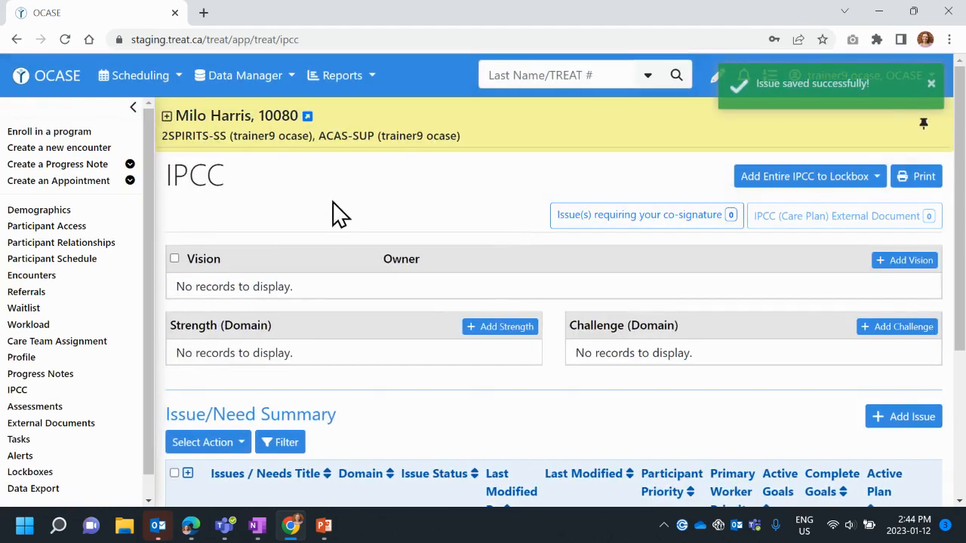
scroll("down", 3)
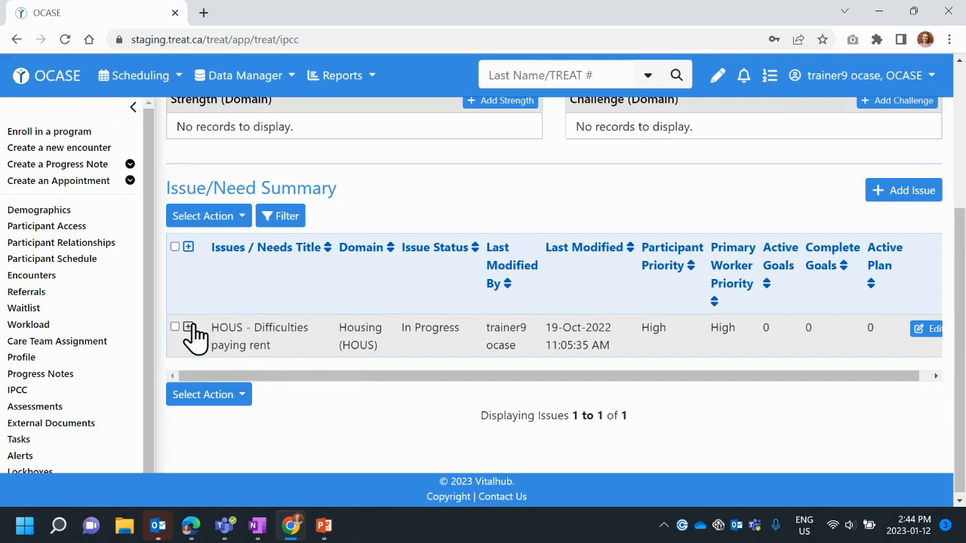
left_click(188, 332)
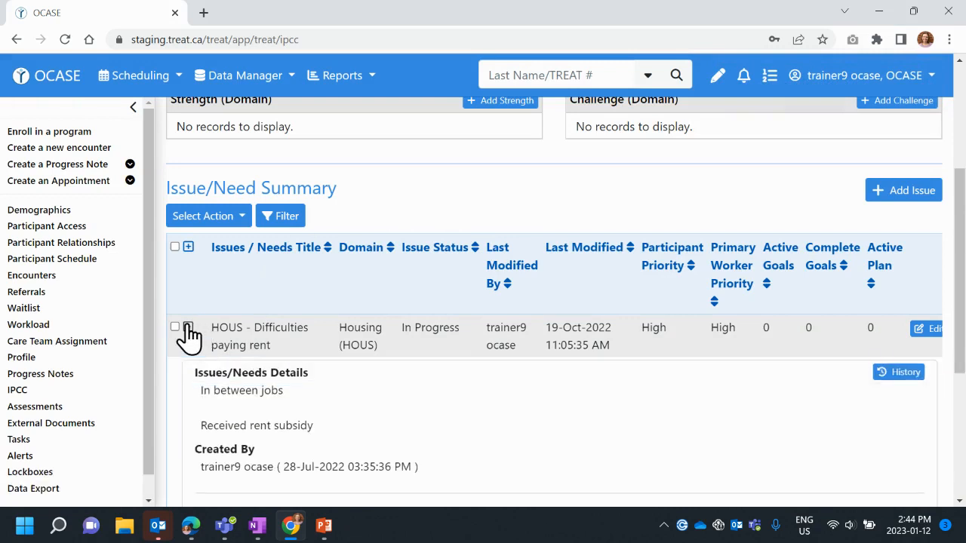
left_click(187, 326)
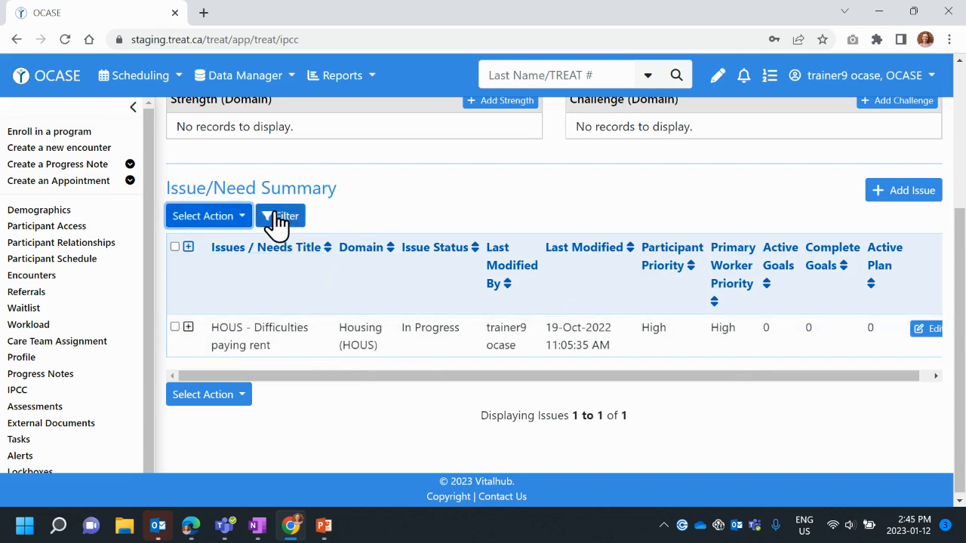
mouse_move(283, 227)
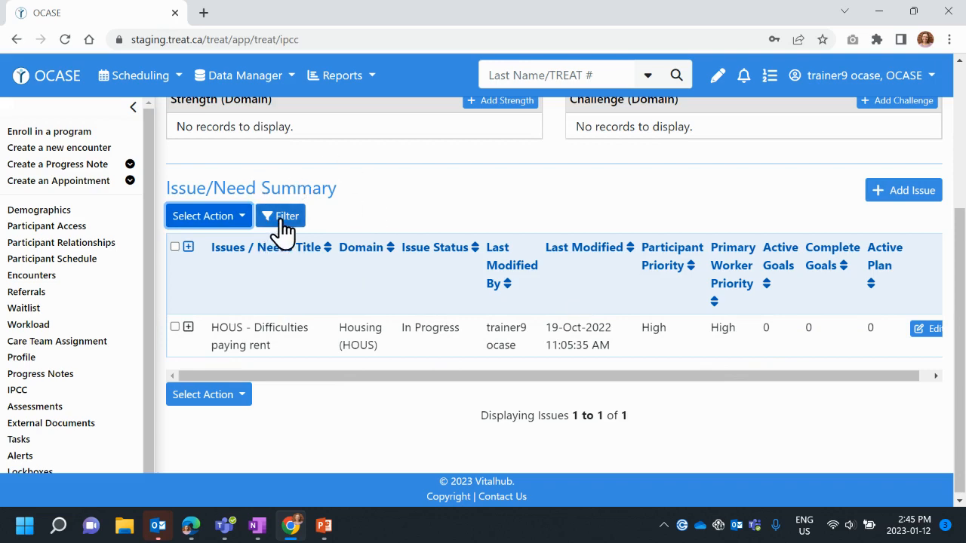
Filter the summary by the Living with HIV domain and status, then expand and collapse an issue row
left_click(280, 216)
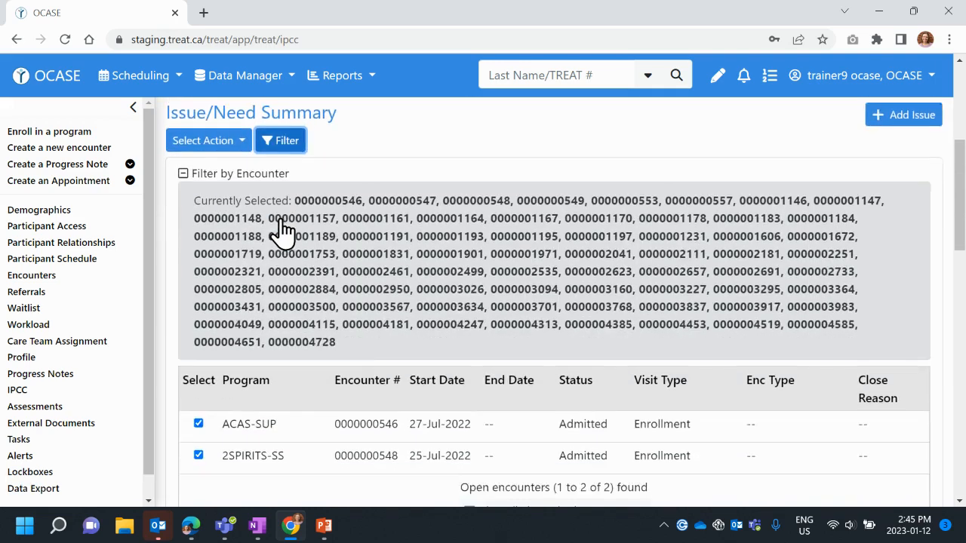
scroll("down", 3)
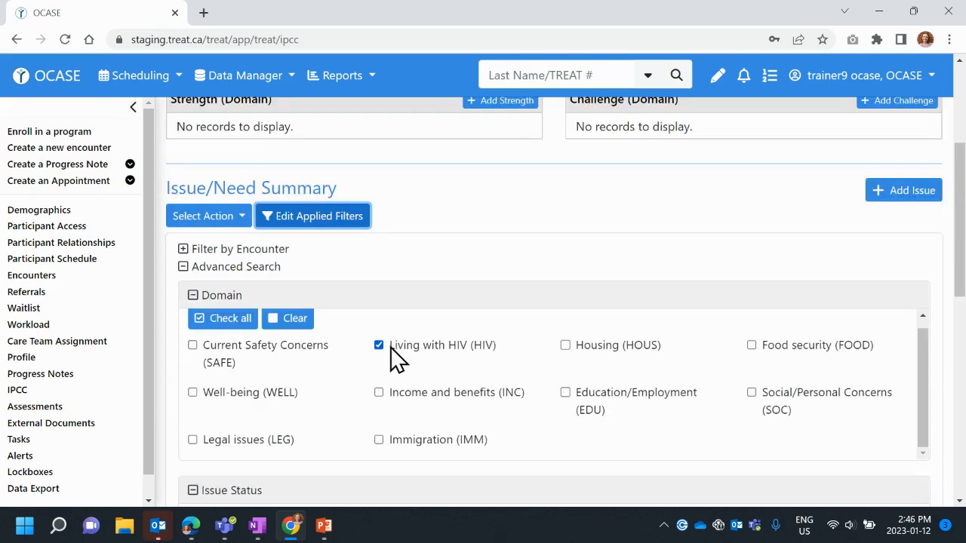
scroll("down", 3)
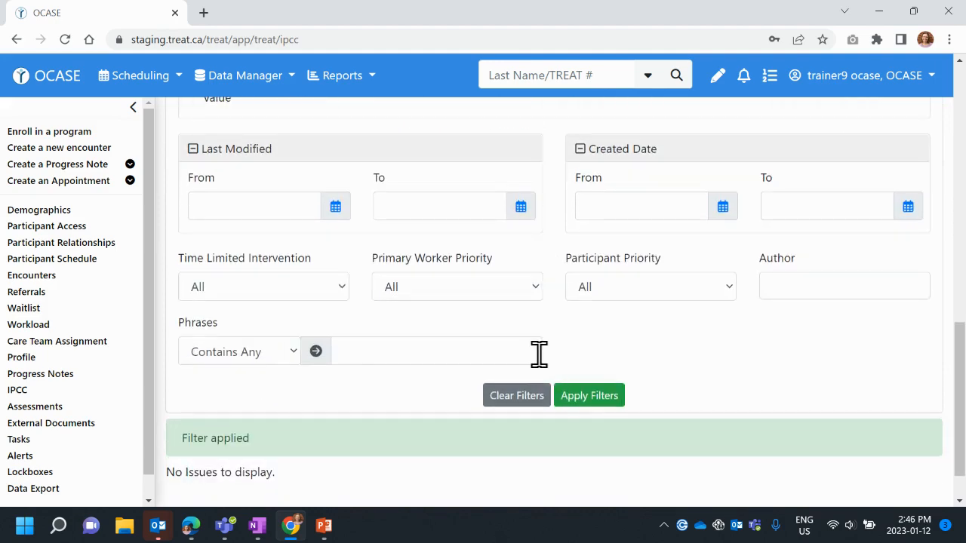
left_click(589, 395)
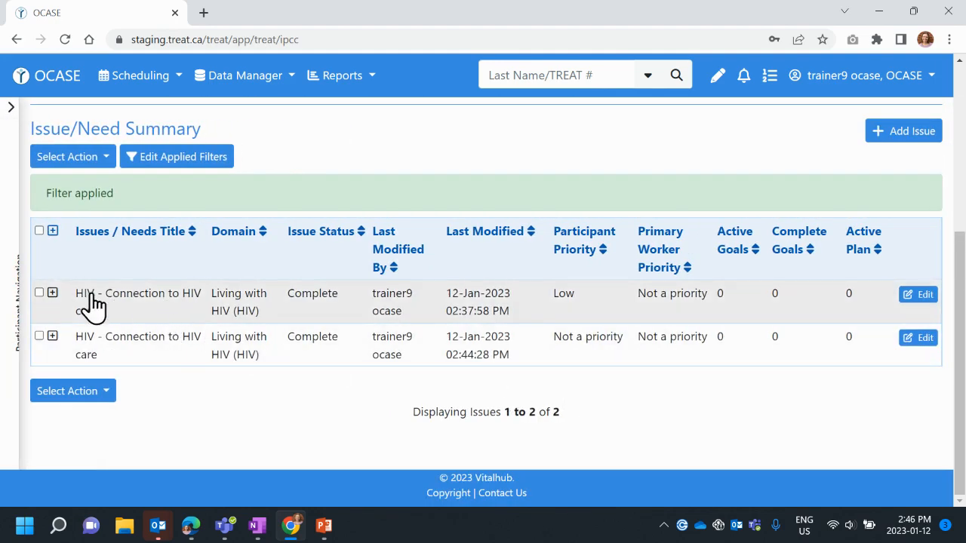
left_click(52, 293)
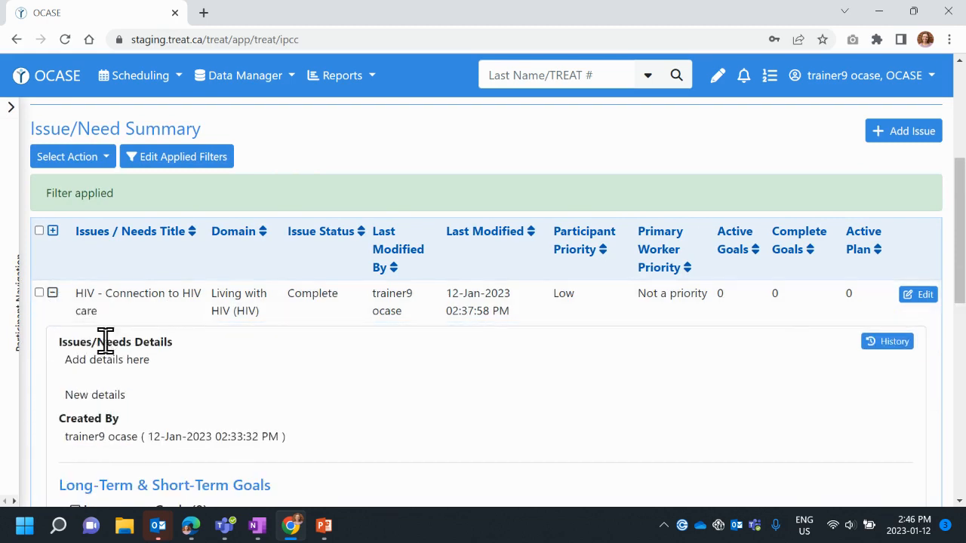
left_click(52, 292)
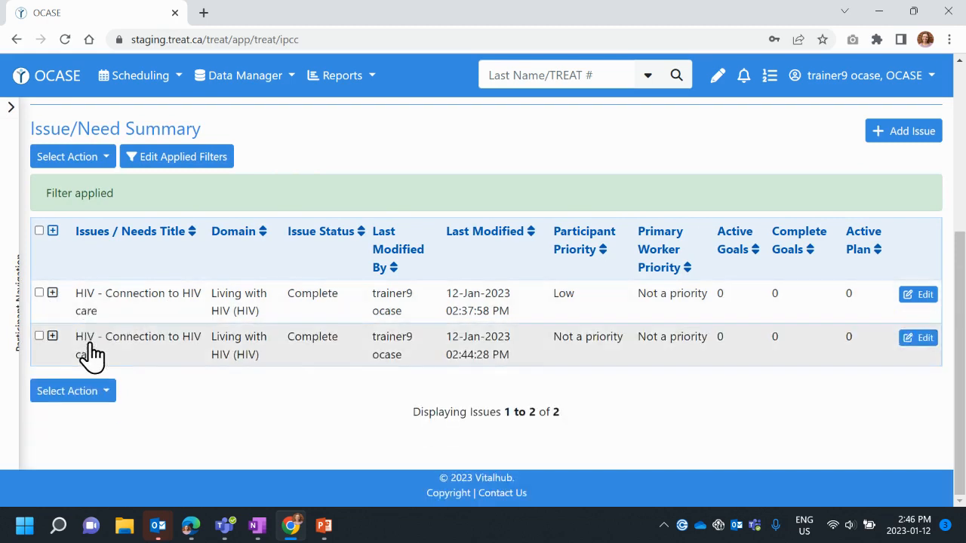